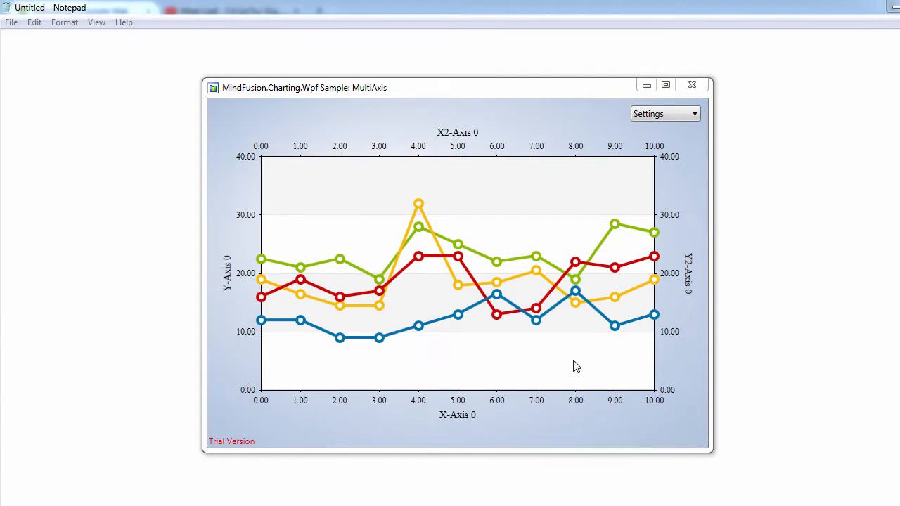
mouse_move(419, 329)
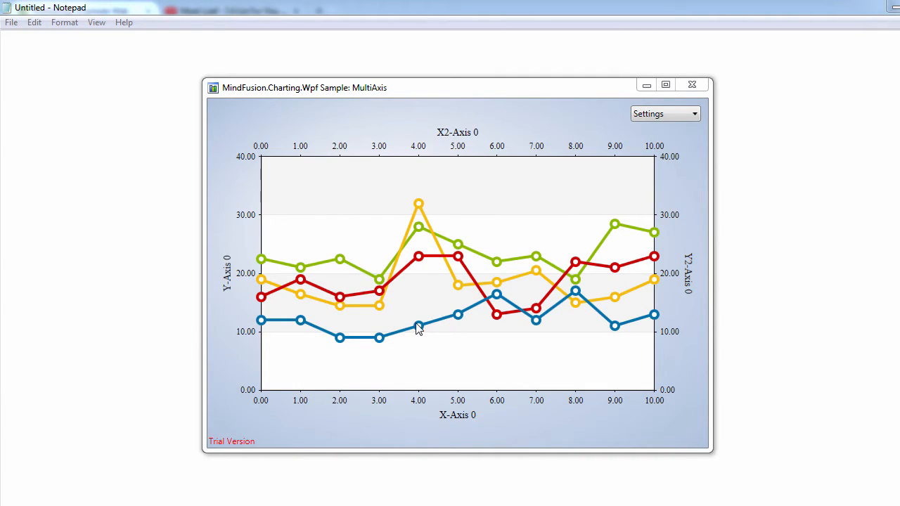
mouse_move(257, 296)
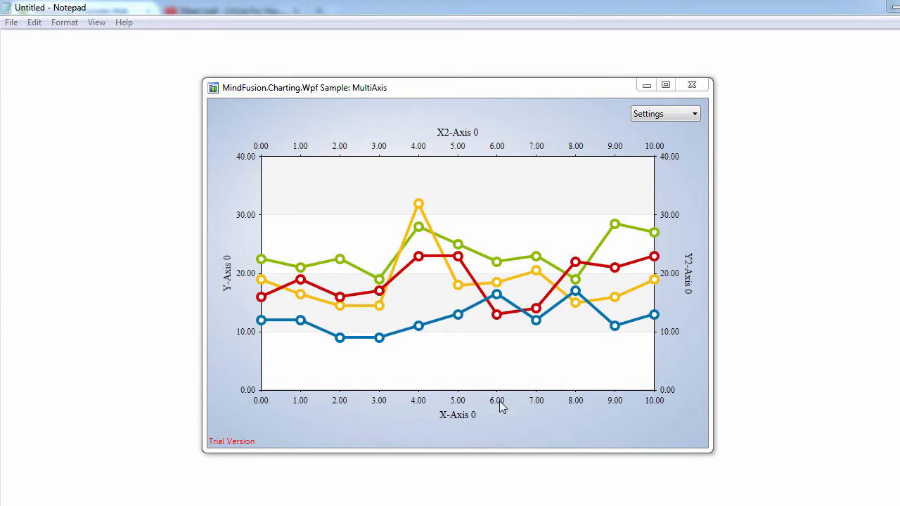
mouse_move(637, 243)
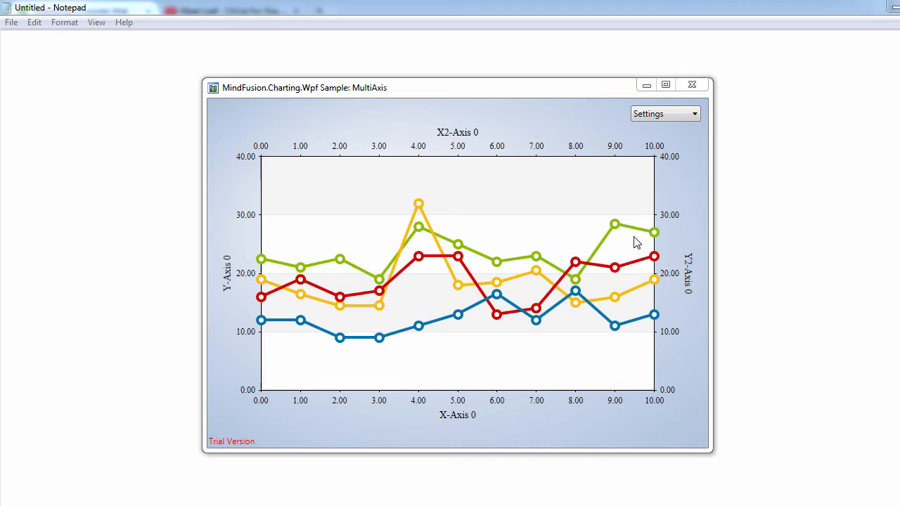
mouse_move(475, 164)
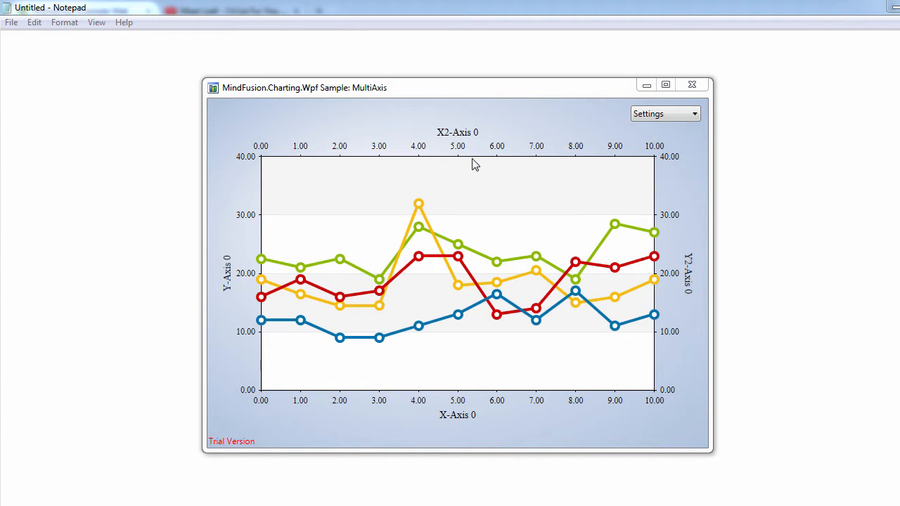
mouse_move(418, 329)
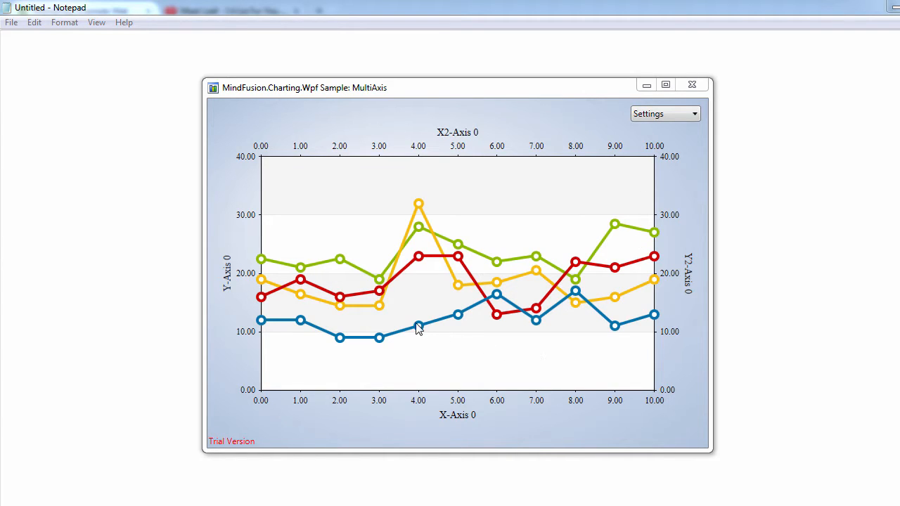
mouse_move(265, 267)
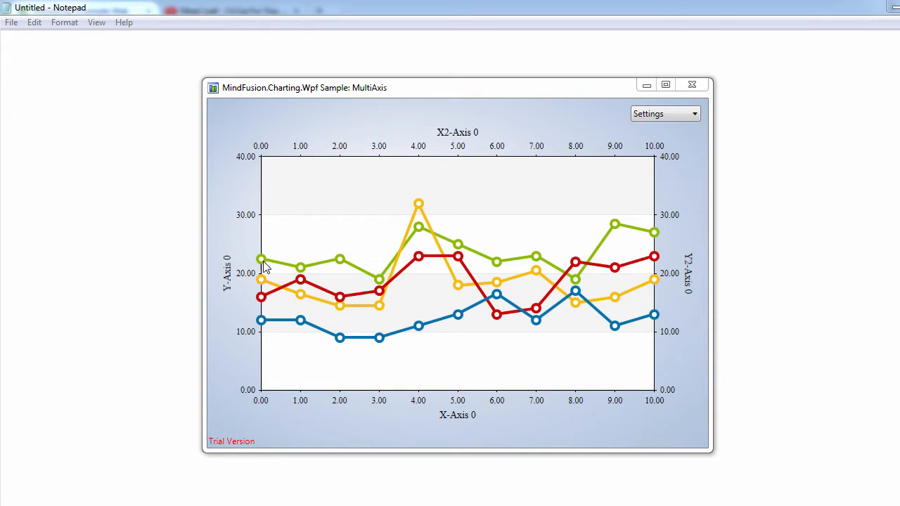
mouse_move(480, 399)
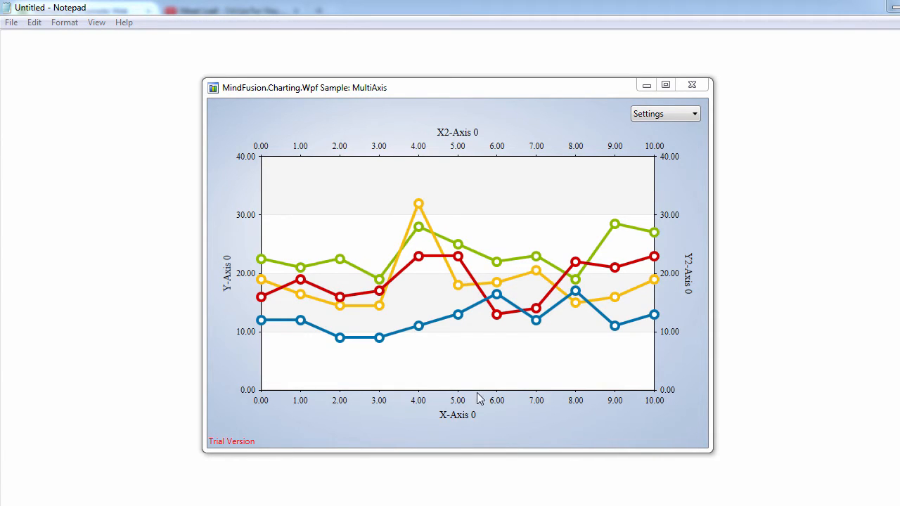
mouse_move(634, 254)
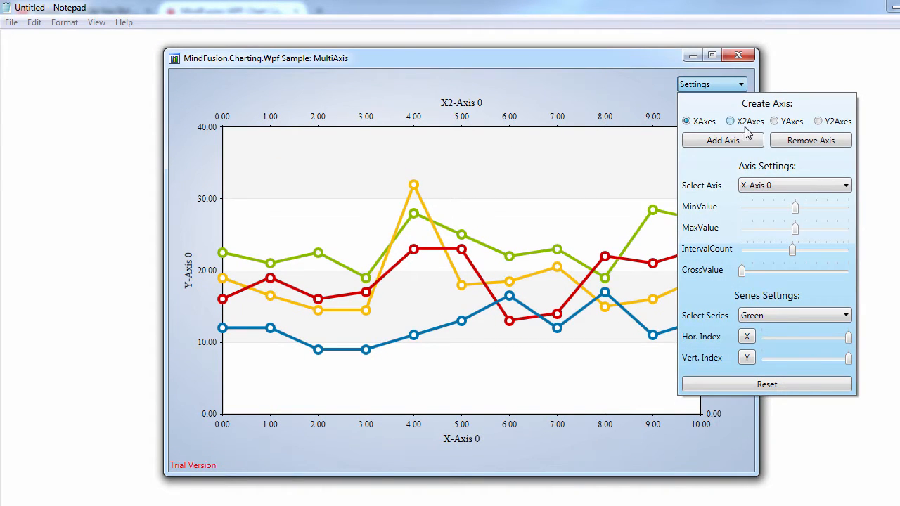
mouse_move(767, 230)
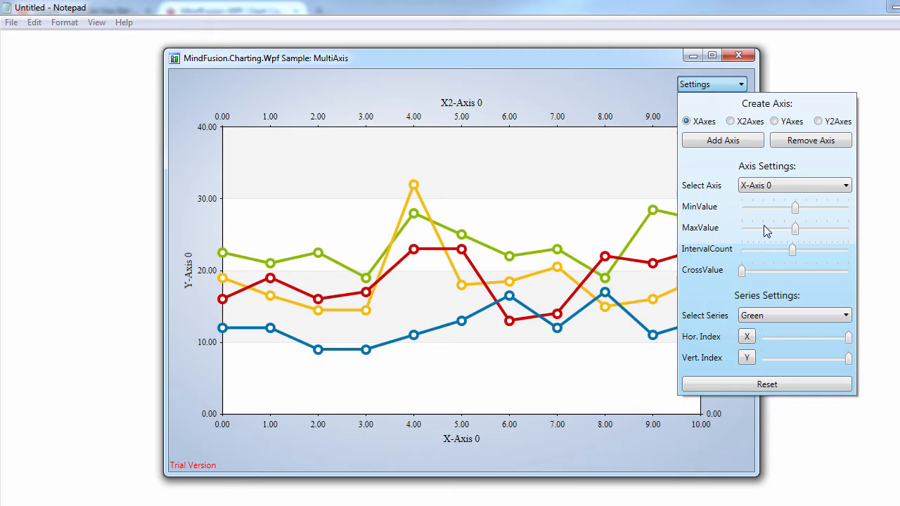
Drag X-Axis 0's minimum to about -3.22 and its maximum to about 8.91
drag(795, 207, 789, 206)
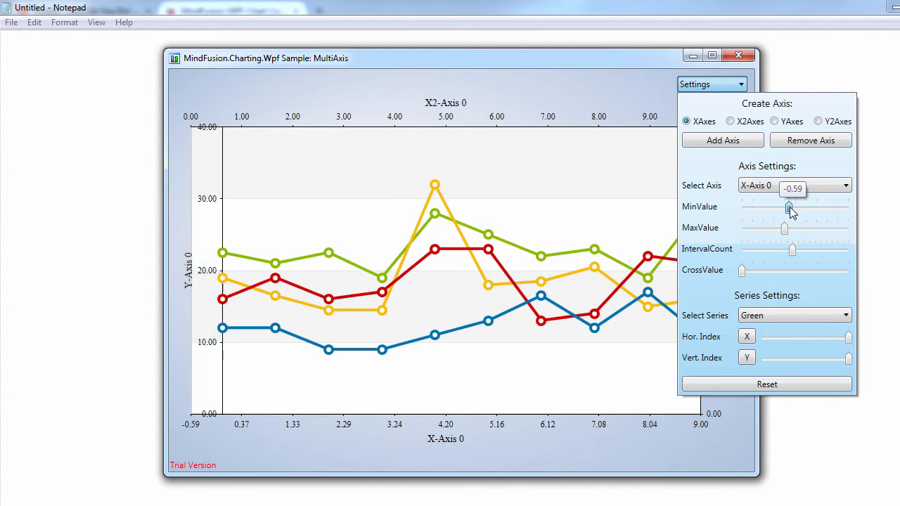
drag(789, 207, 740, 207)
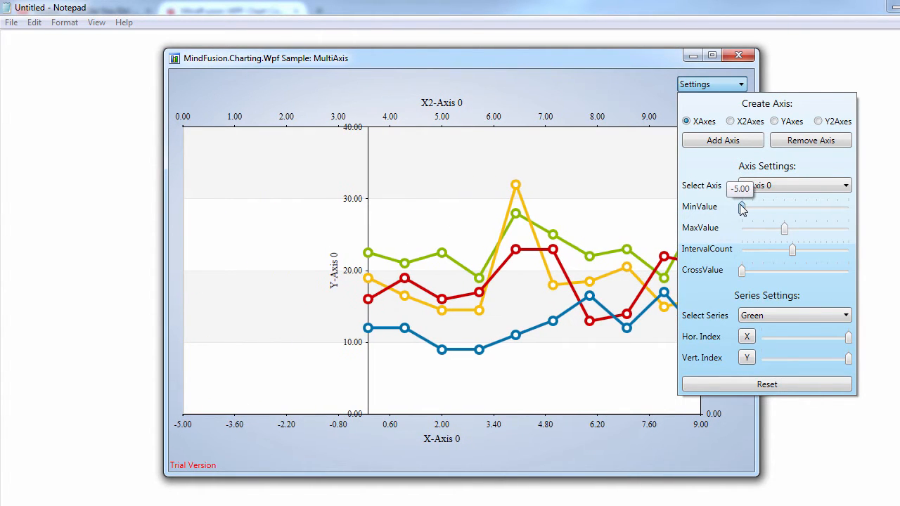
drag(741, 206, 762, 207)
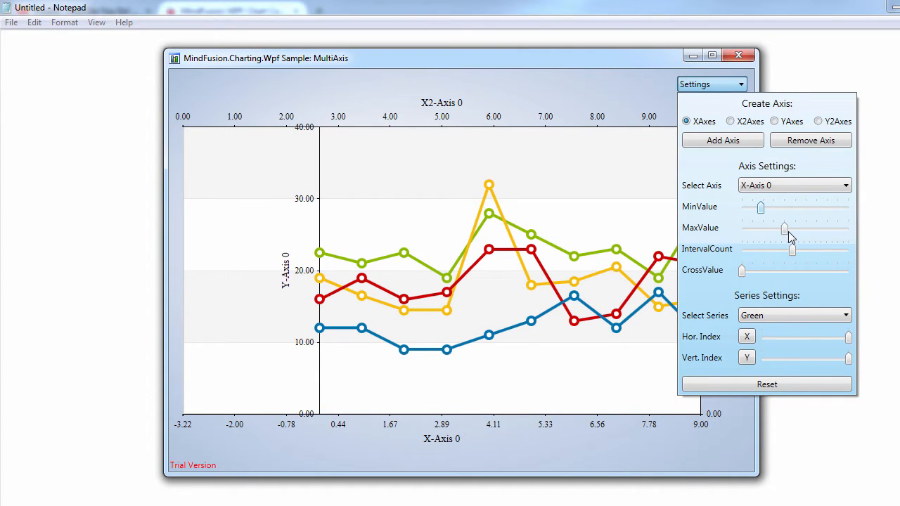
drag(784, 229, 815, 229)
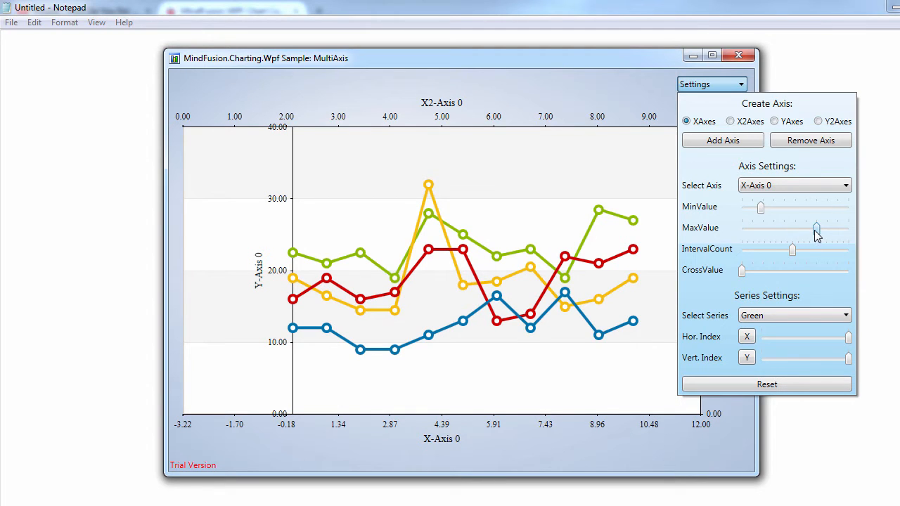
drag(815, 227, 778, 227)
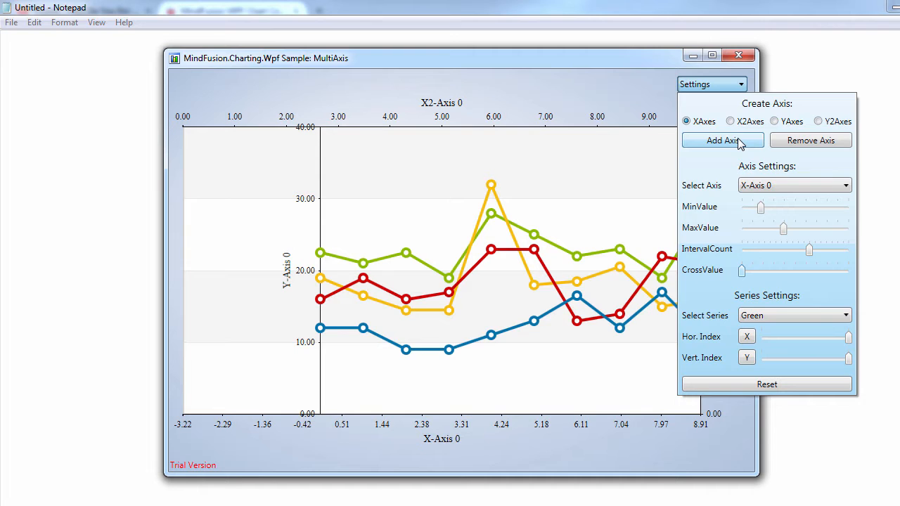
Add a new horizontal axis and select X-Axis 1 for editing
click(722, 140)
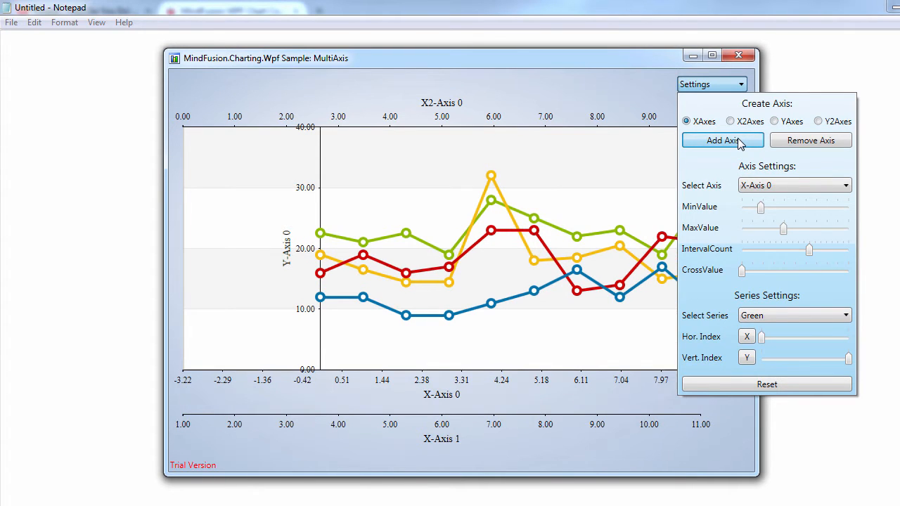
mouse_move(758, 200)
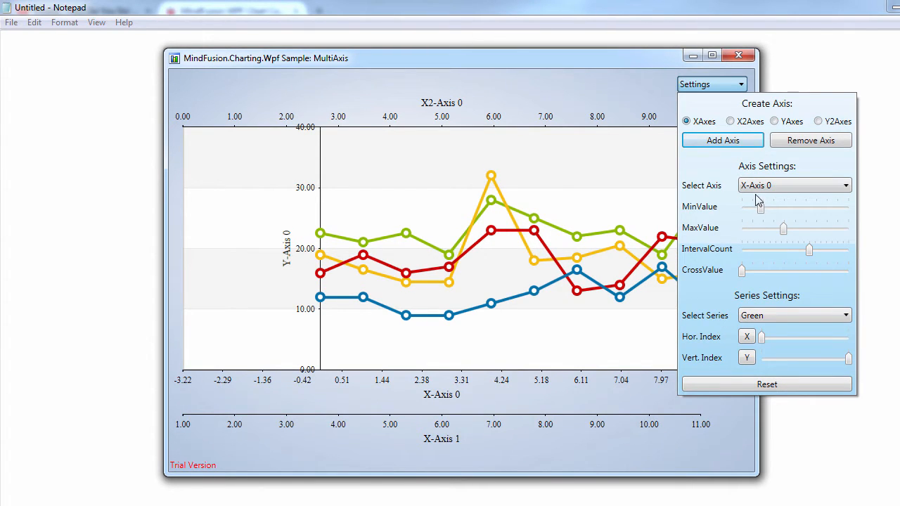
click(844, 185)
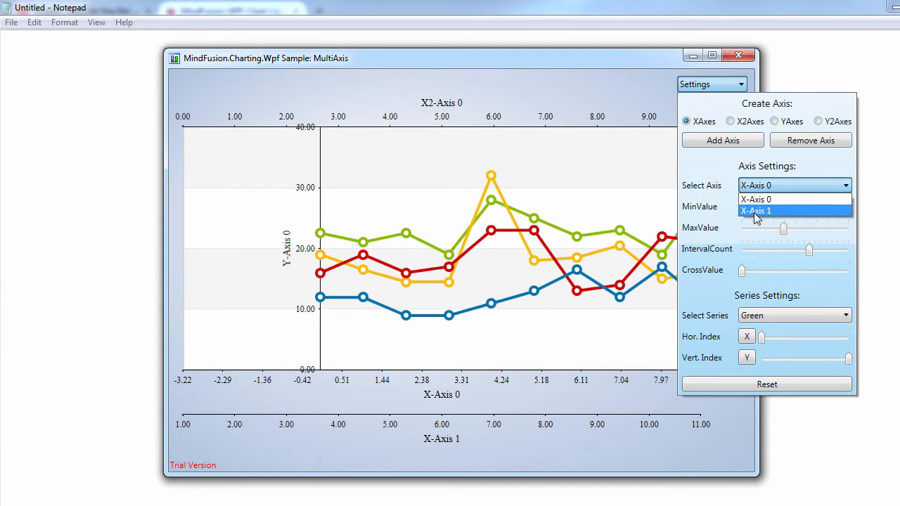
click(756, 211)
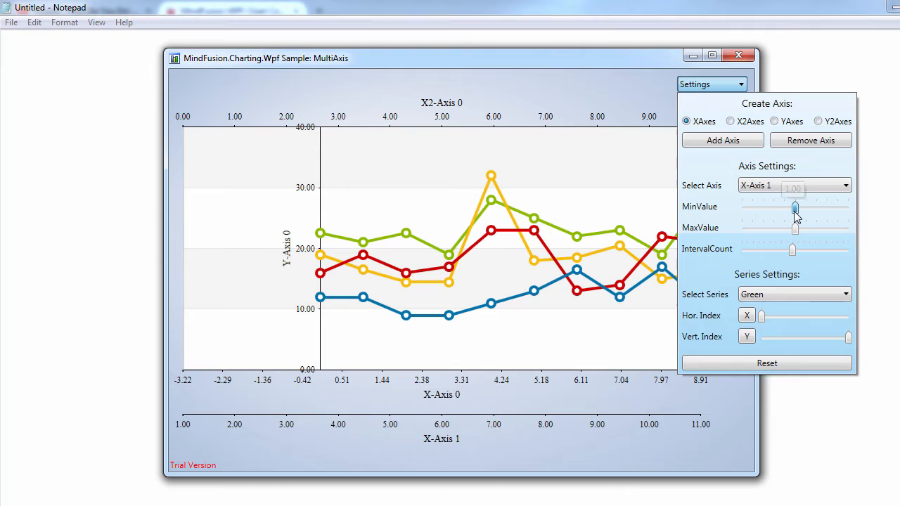
Set X-Axis 1 to start near 0.61 and end at 6.00
drag(795, 207, 773, 207)
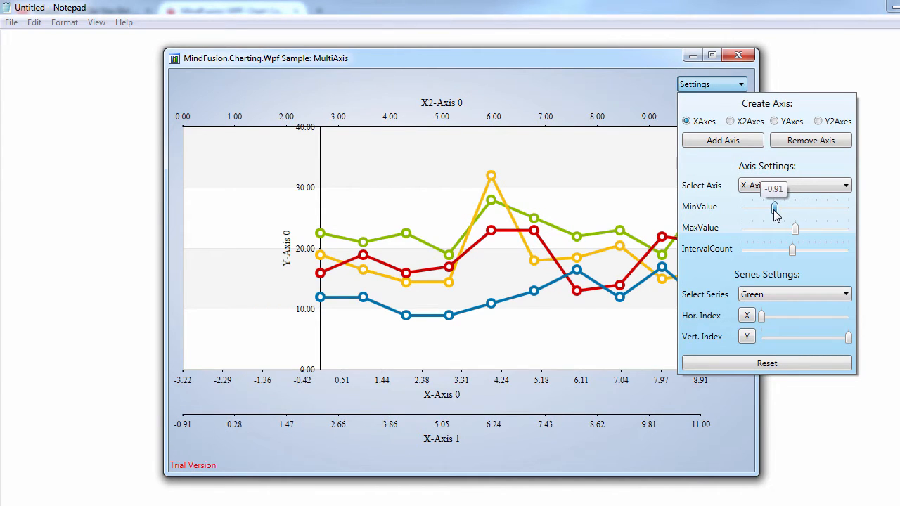
drag(774, 208, 791, 208)
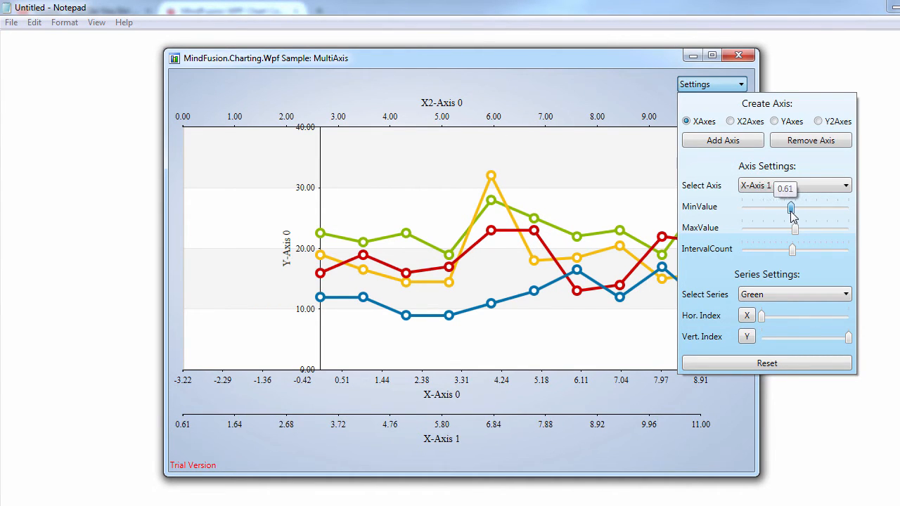
drag(791, 207, 793, 207)
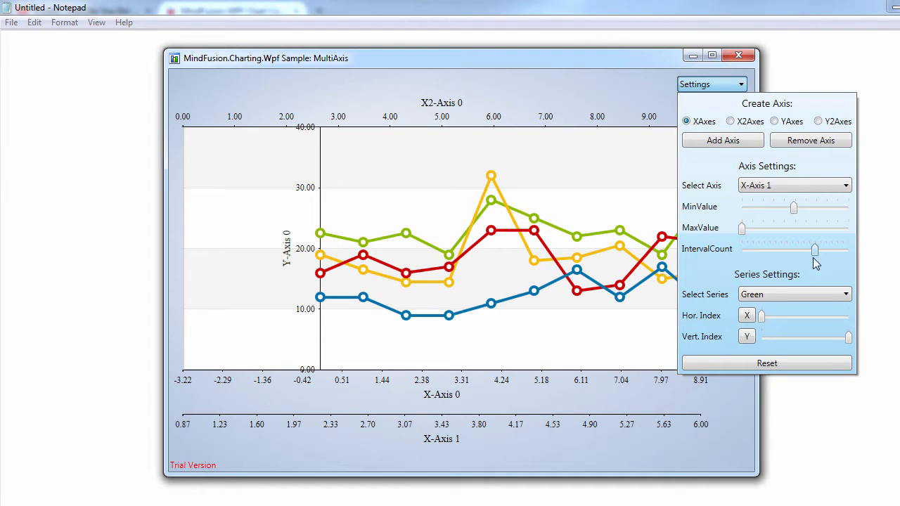
Plot the Green series against X2-Axis 0 and keep the Yellow series on X-Axis 0
click(795, 294)
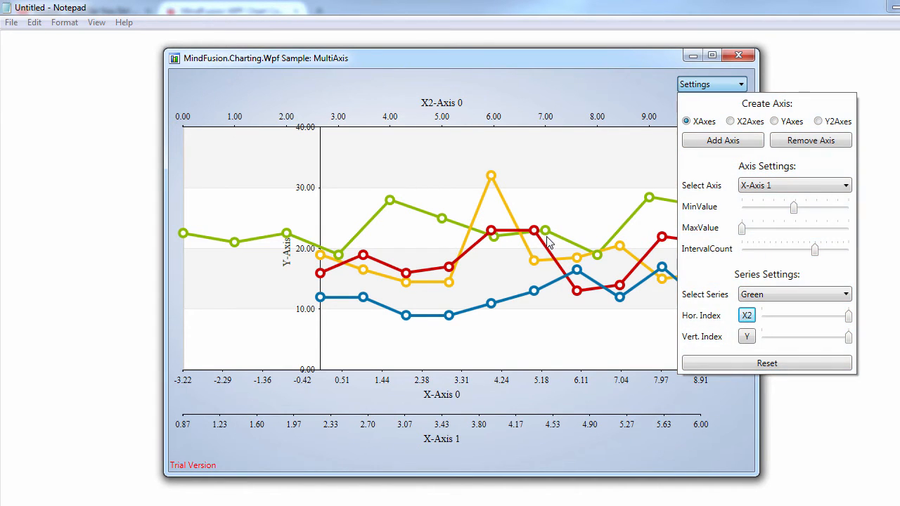
mouse_move(601, 256)
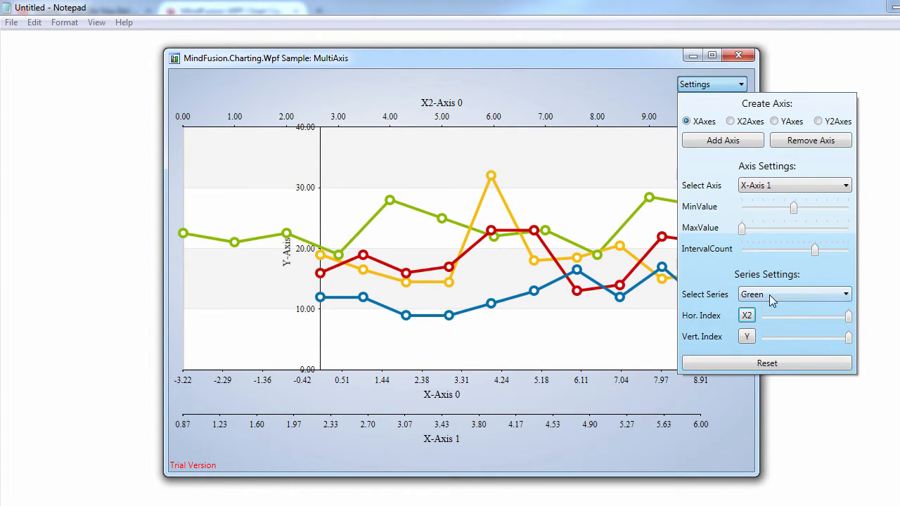
click(794, 294)
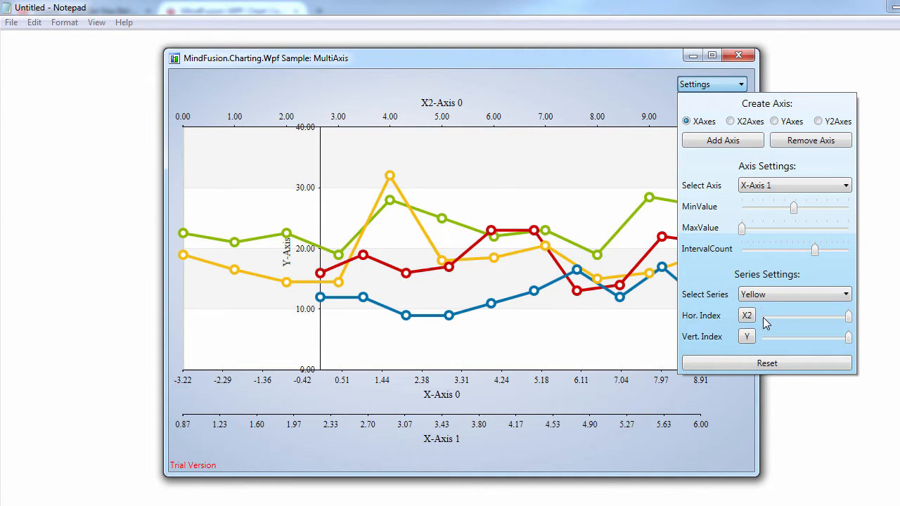
click(747, 315)
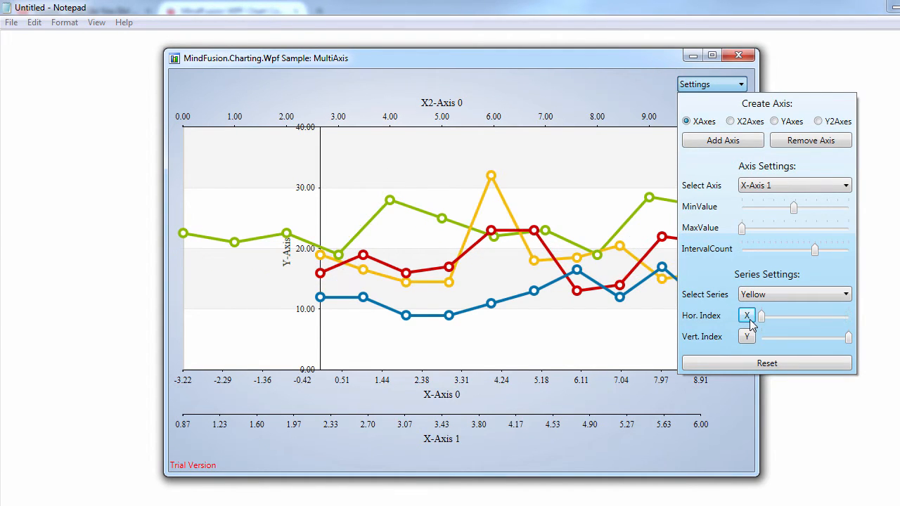
mouse_move(789, 113)
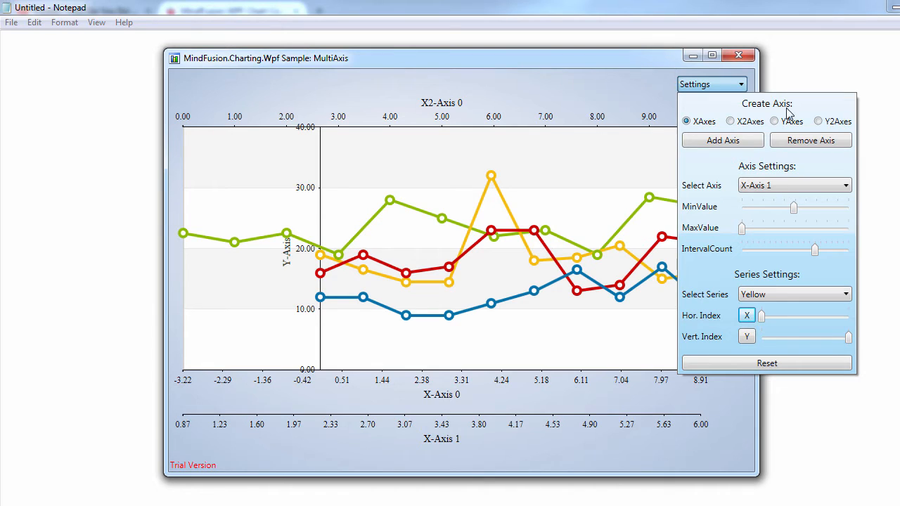
Add a second top axis X2-Axis 1 and a second left axis Y-Axis 1
click(730, 120)
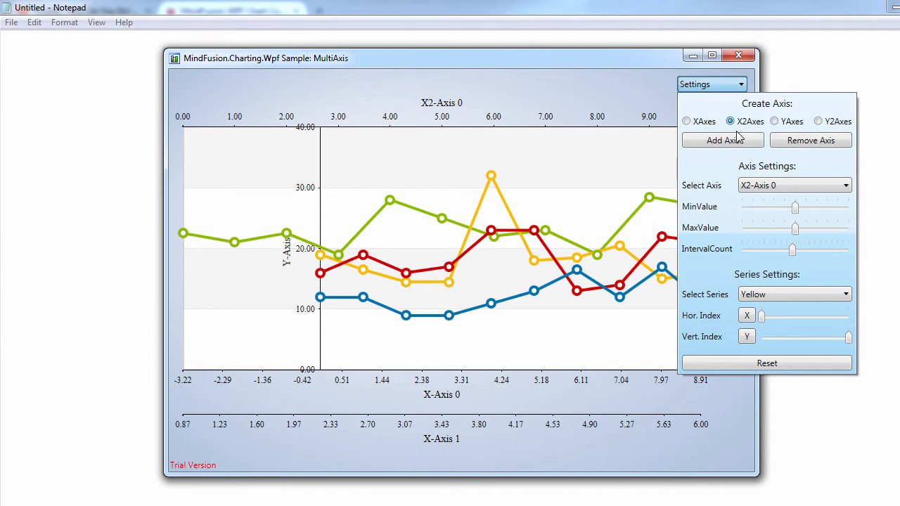
click(722, 140)
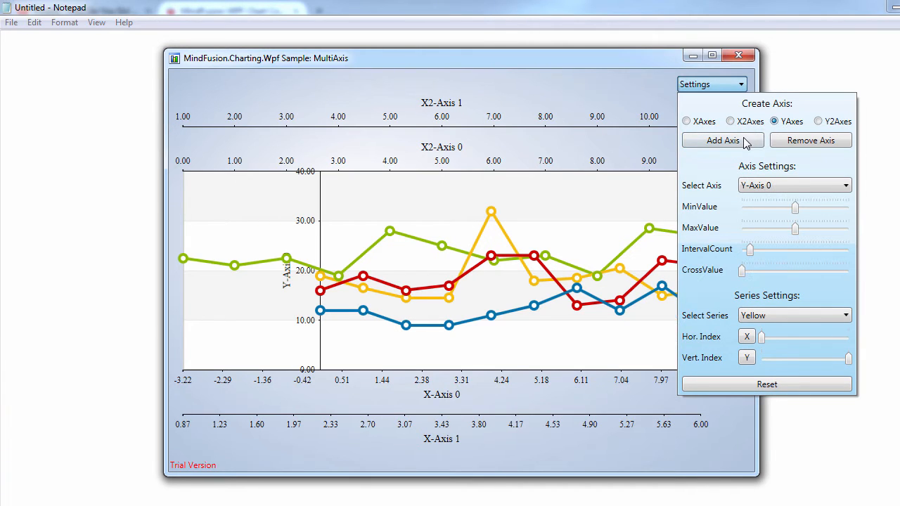
click(722, 139)
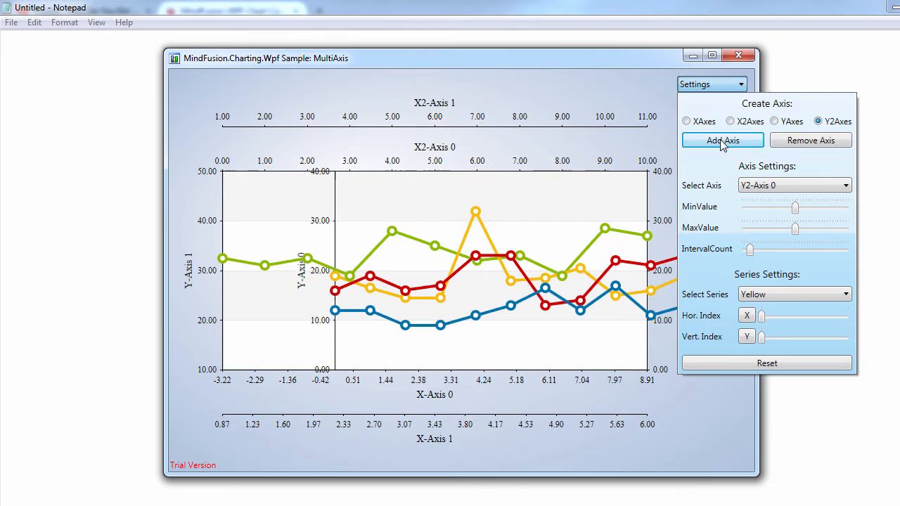
mouse_move(793, 119)
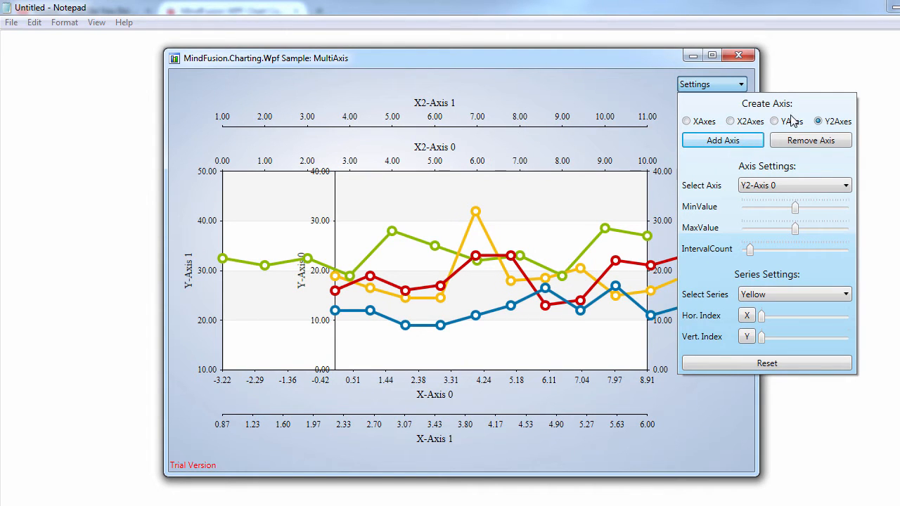
Add two more left axes, Y-Axis 2 and Y-Axis 3
click(774, 121)
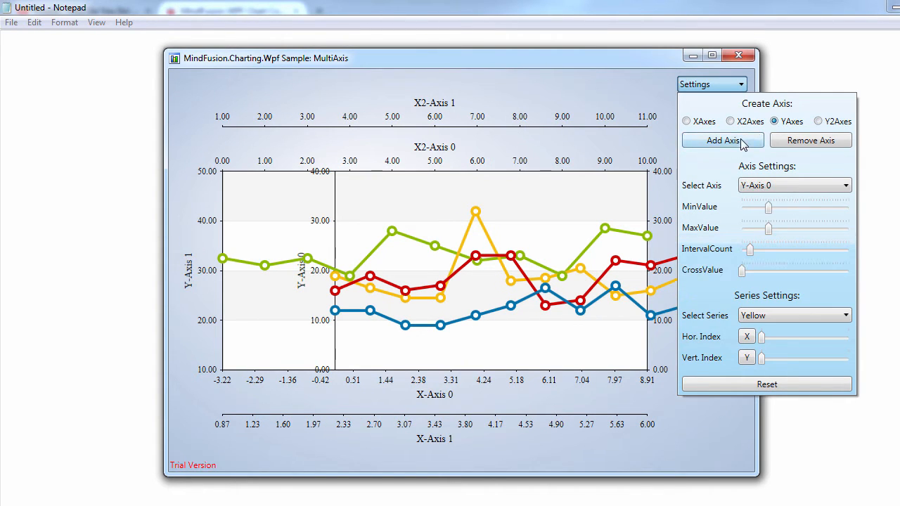
click(721, 140)
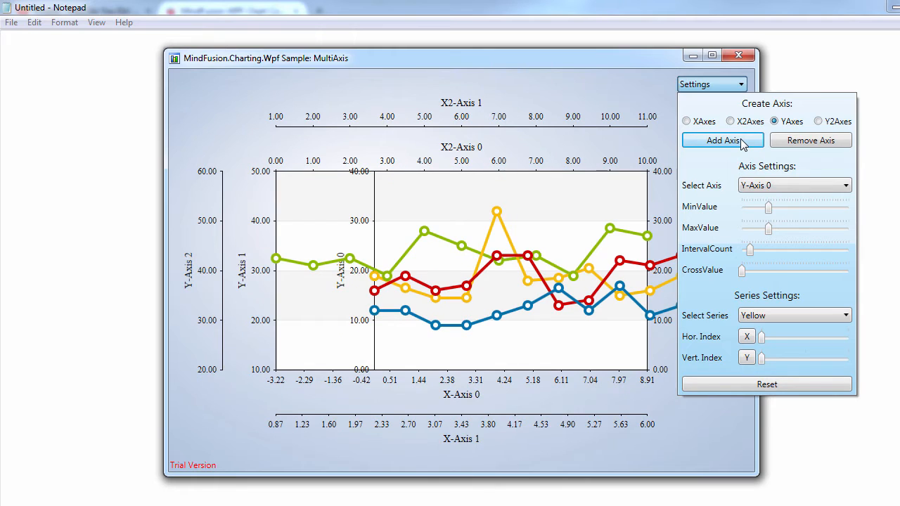
click(721, 140)
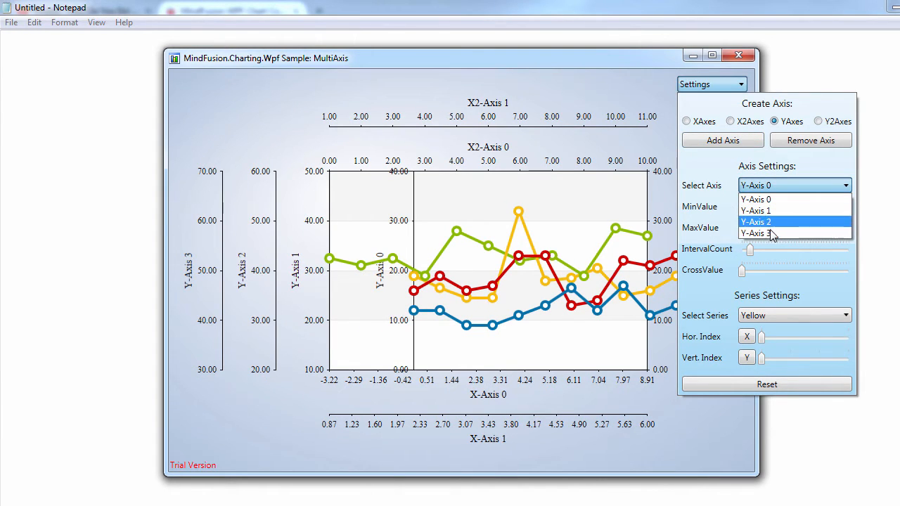
Raise Y-Axis 3's minimum to about 21.32 and give it more intervals
click(763, 234)
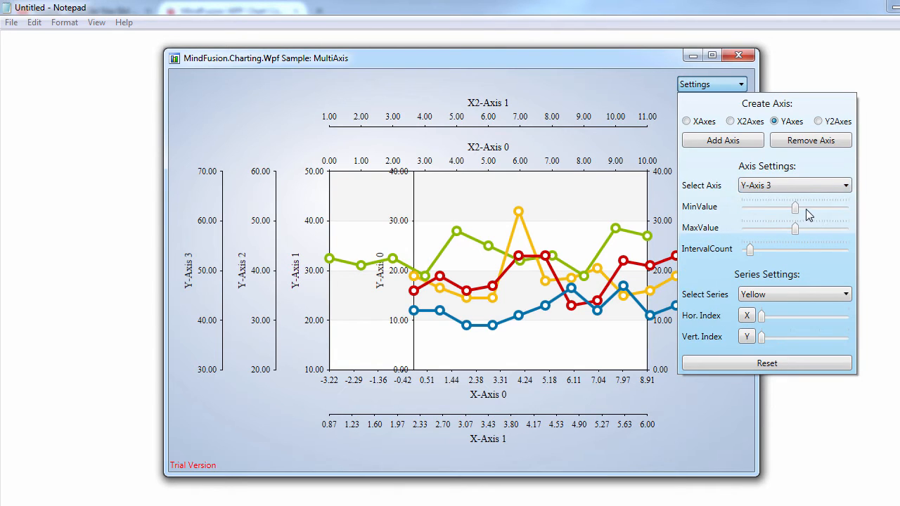
drag(795, 207, 772, 207)
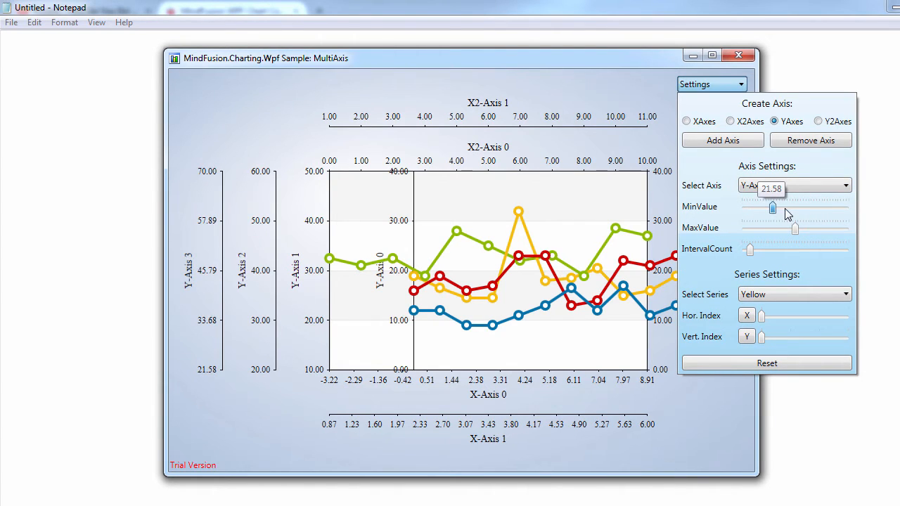
drag(772, 207, 783, 207)
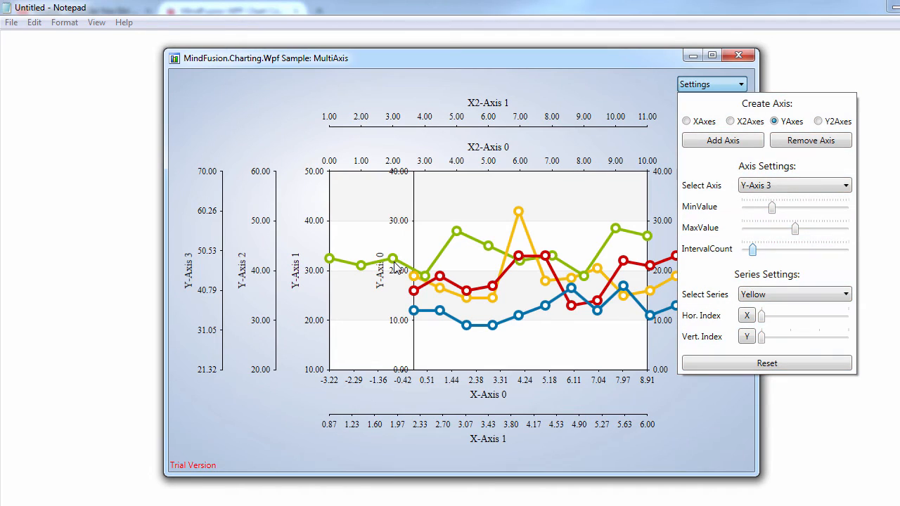
mouse_move(410, 276)
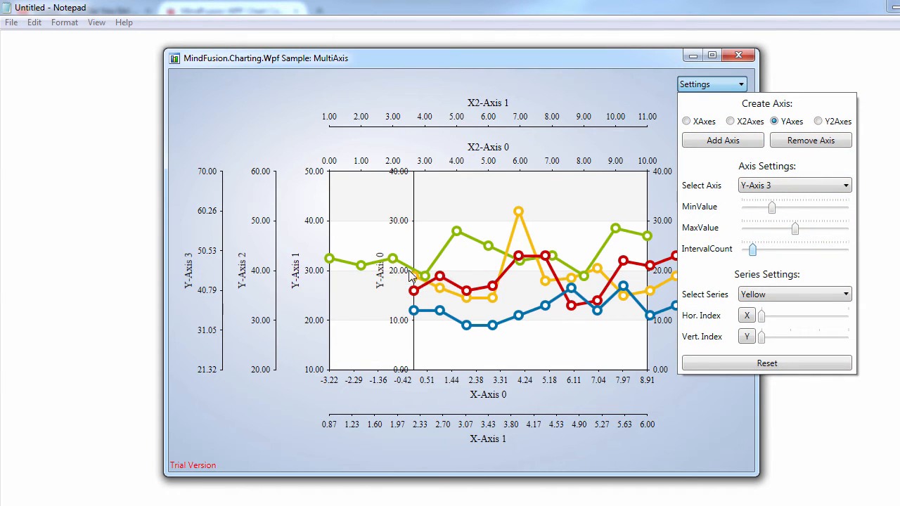
mouse_move(458, 233)
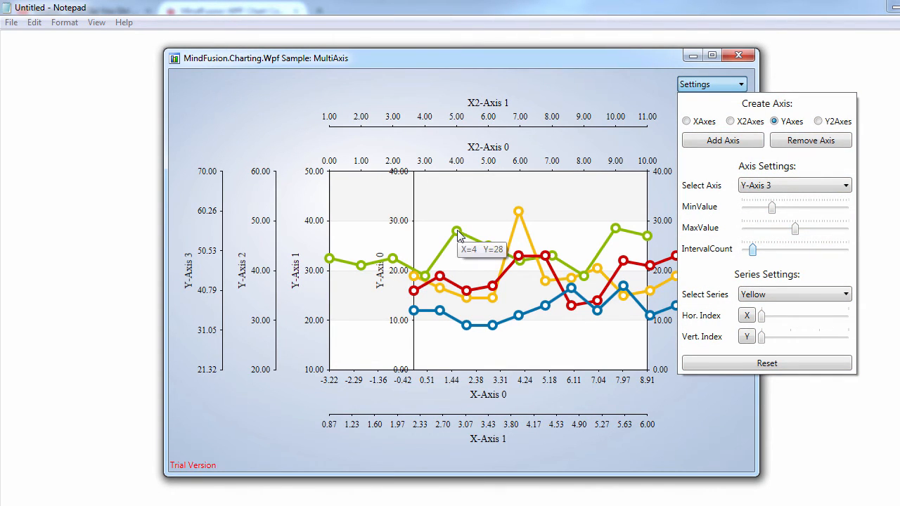
mouse_move(629, 327)
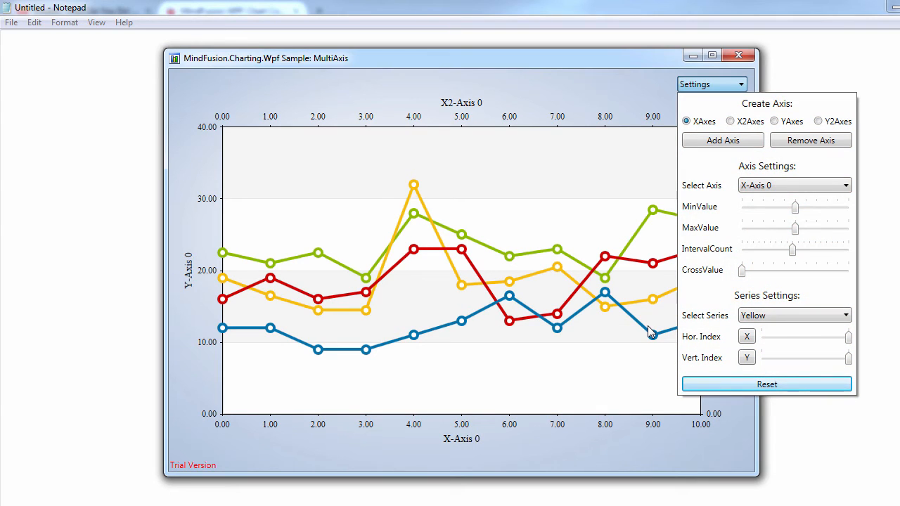
mouse_move(667, 236)
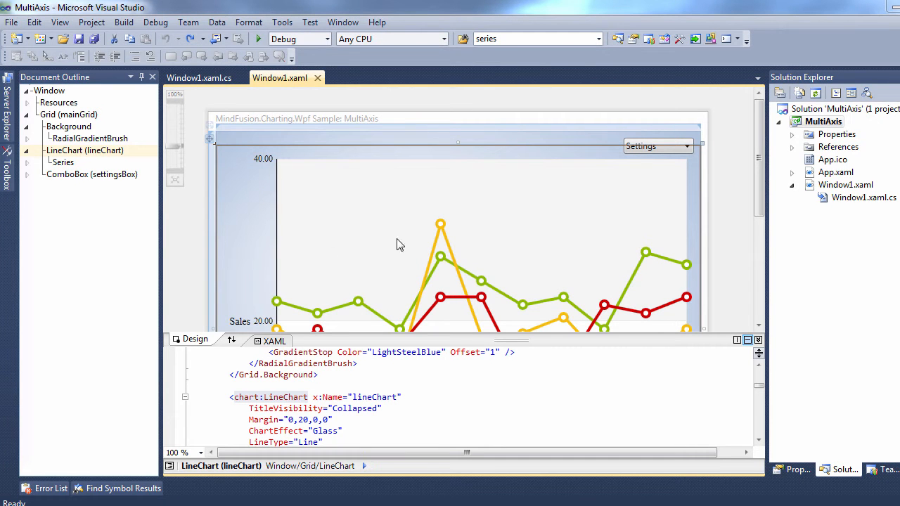
mouse_move(199, 77)
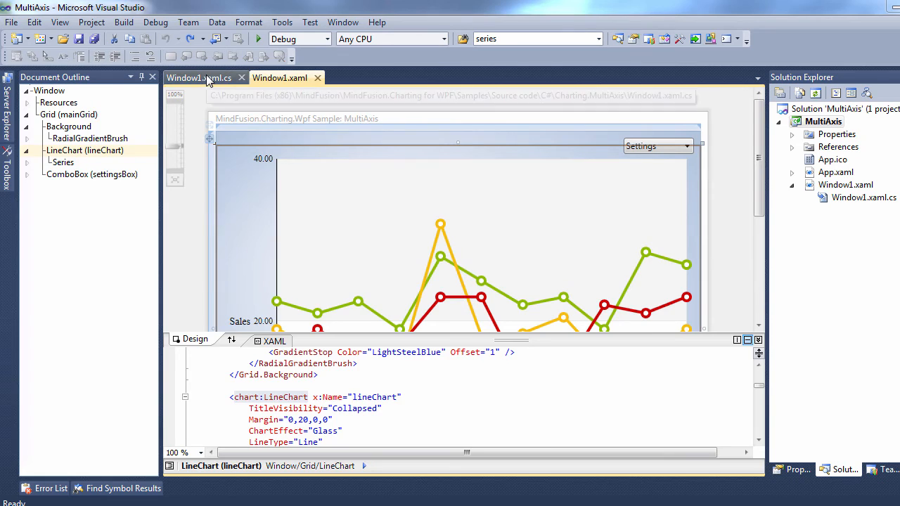
In Window1(), set lineChart.XAxes[0].LabelType to LabelType.CustomText
click(199, 77)
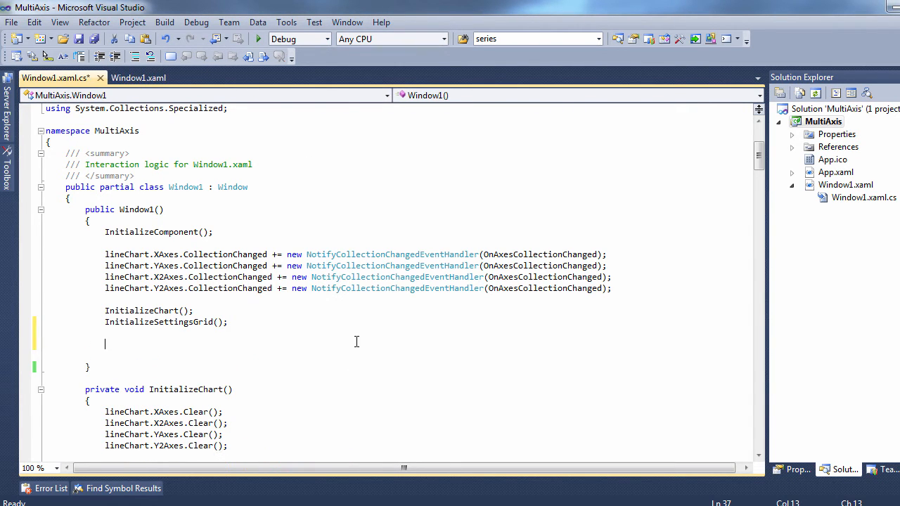
text(lineChart)
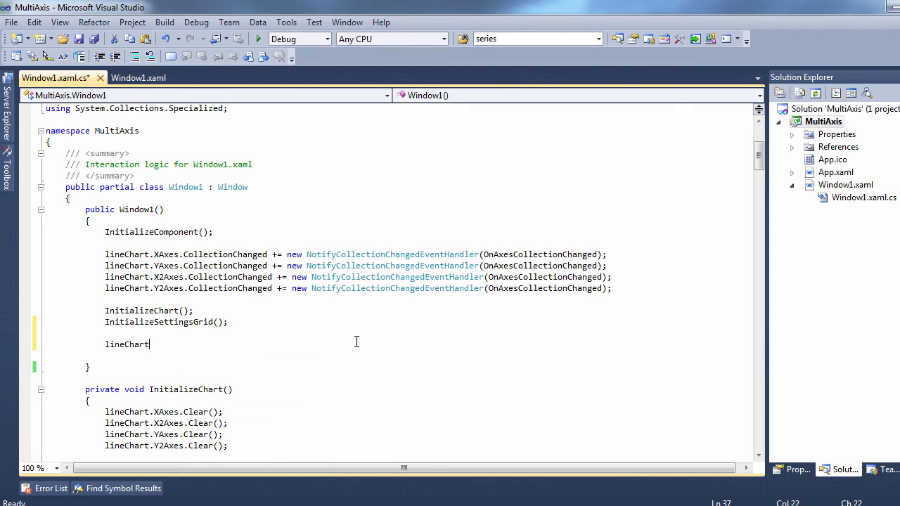
text(.x)
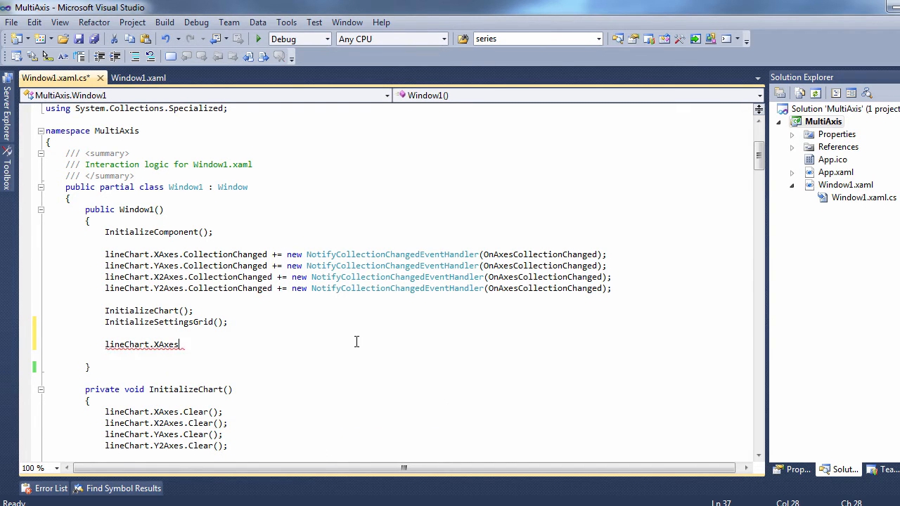
text([0].l)
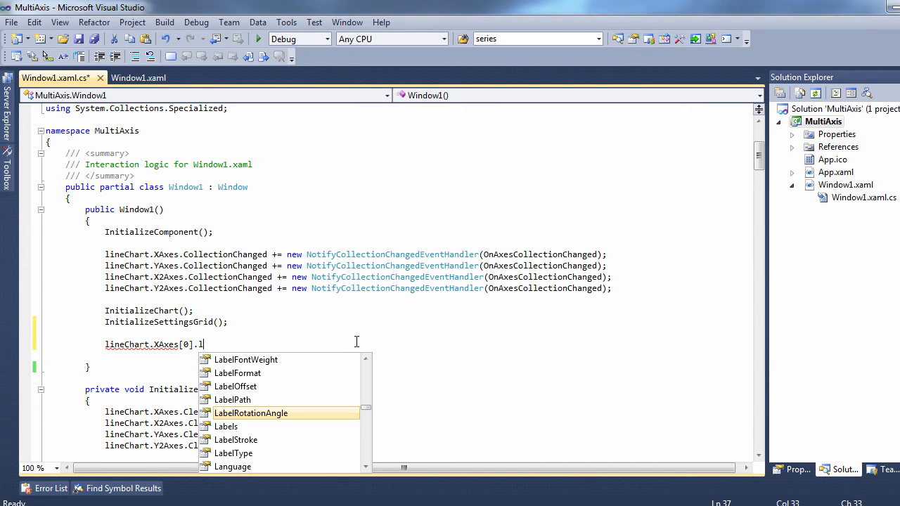
text(a)
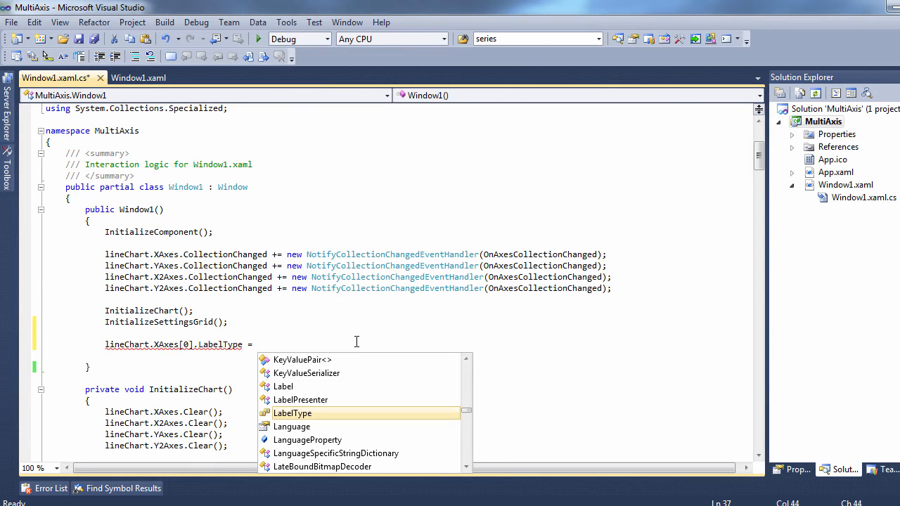
text(LabelType.cu)
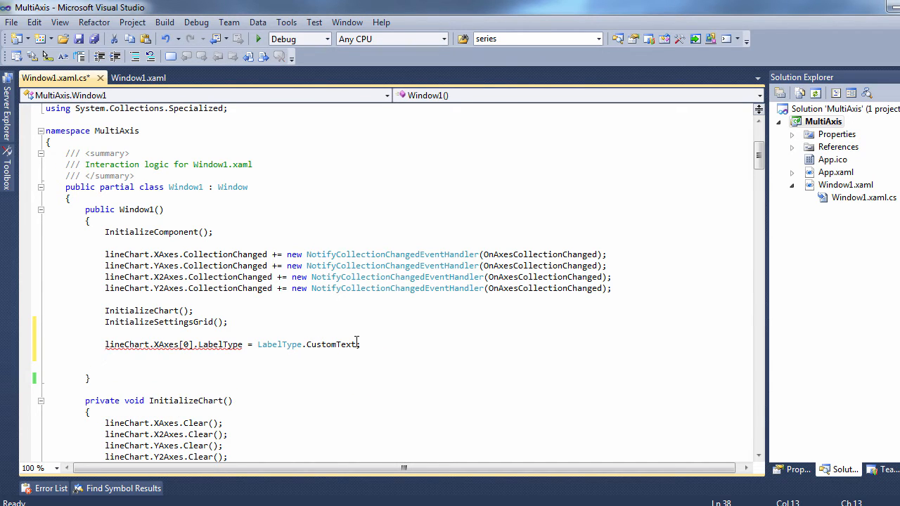
Assign lineChart.XAxes[0].Labels a new List<string> of the letters "a" through "k"
text(lineChart)
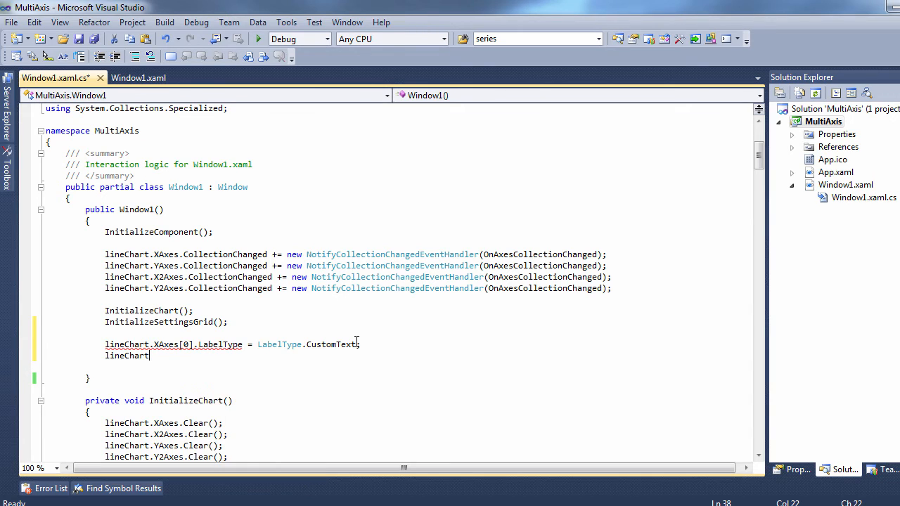
text(.XAxes)
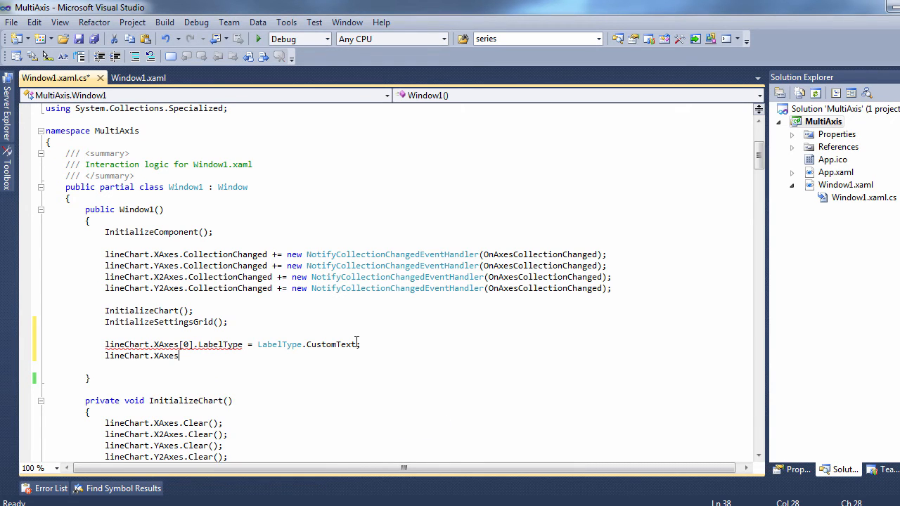
text([0)
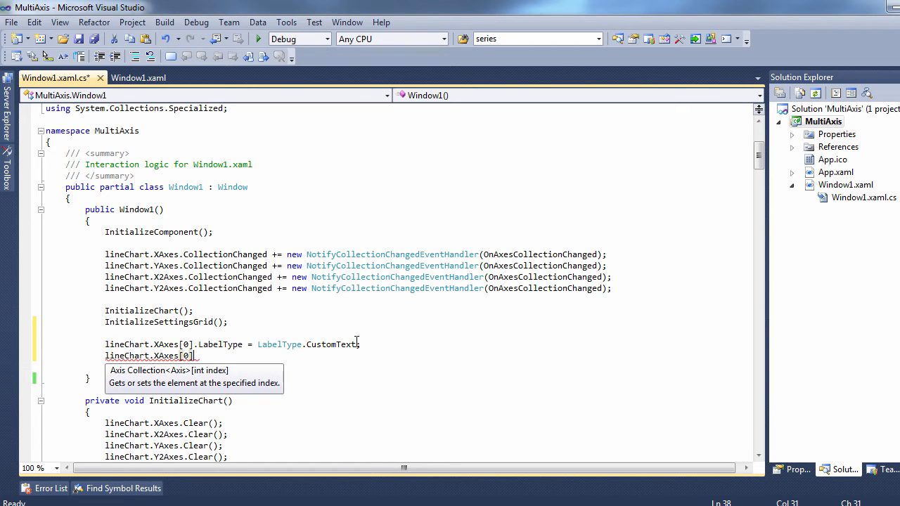
text(labels =)
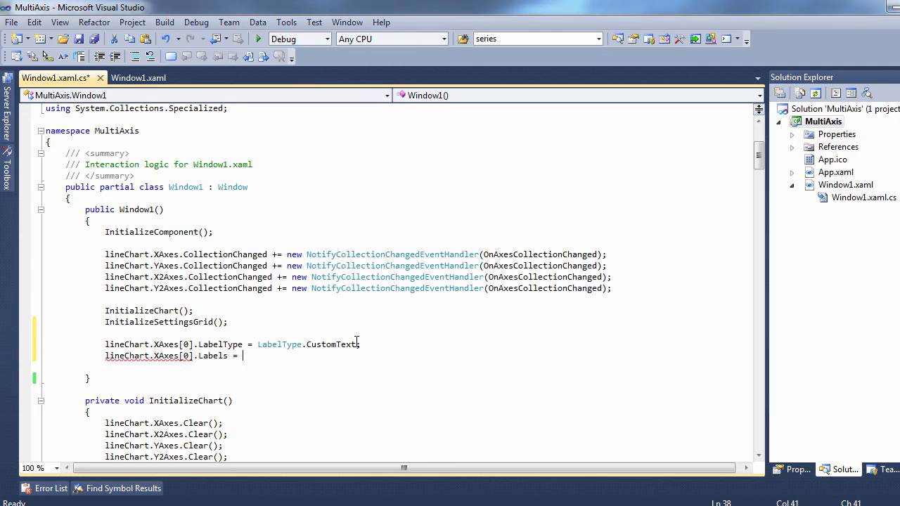
text(new List)
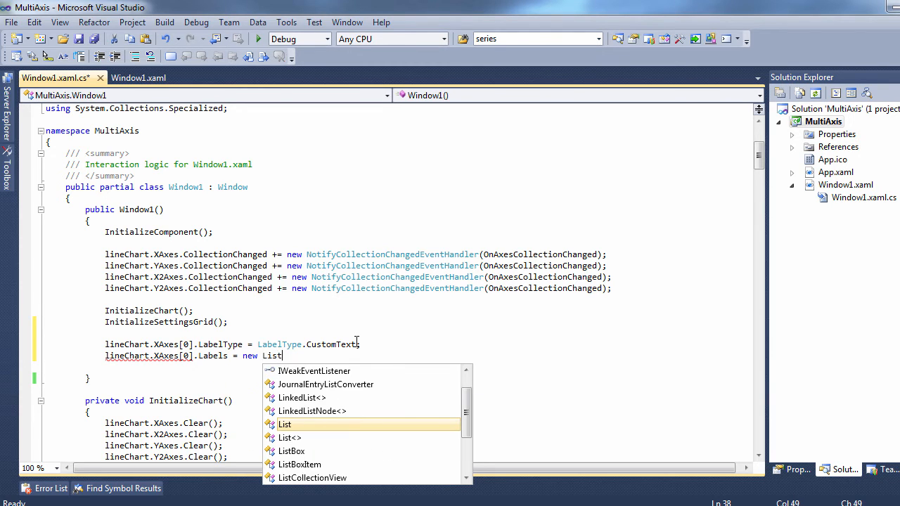
text(<string> { };)
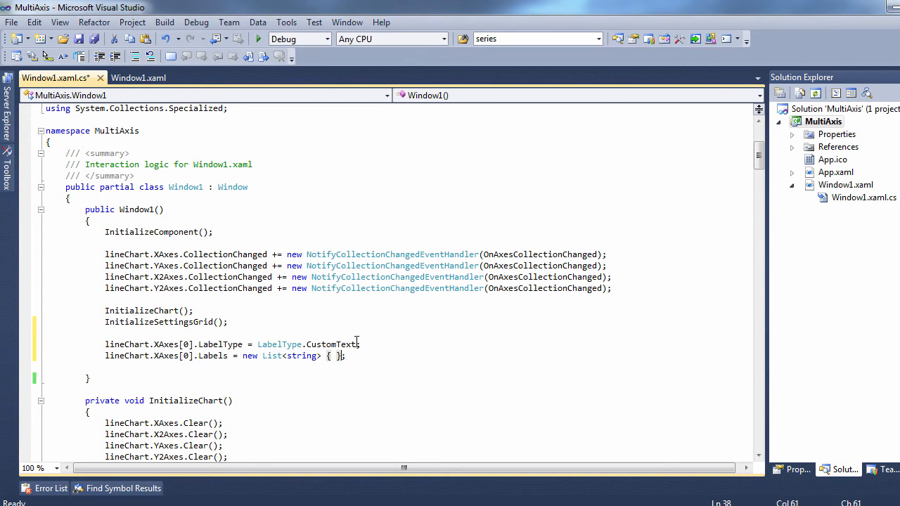
text("a", "b", "c", "d", "e", "f", "g", "h", "i", "j", "k")
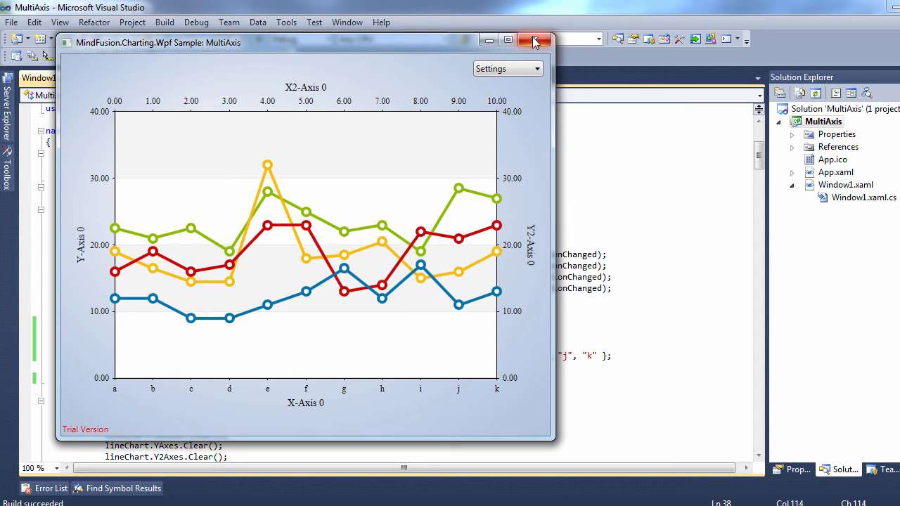
mouse_move(534, 41)
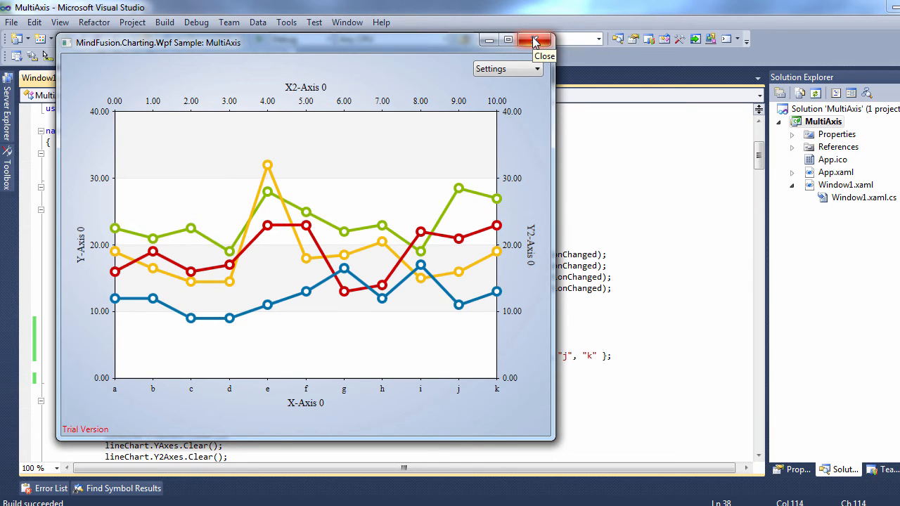
Close the running MultiAxis sample after confirming X-Axis 0 reads a to k
click(533, 40)
text(lineChart.XAxes[)
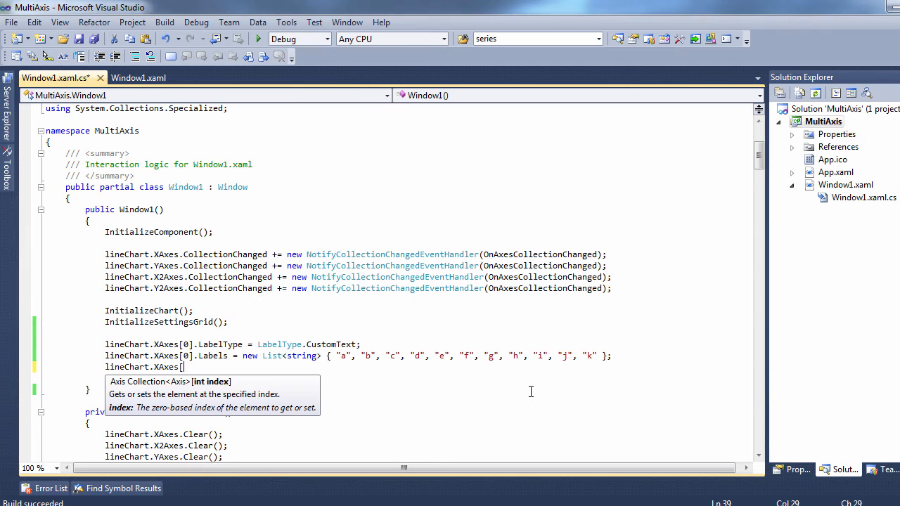
Set lineChart.XAxes[0].LabelRotationAngle = 45 via IntelliSense
text(.)
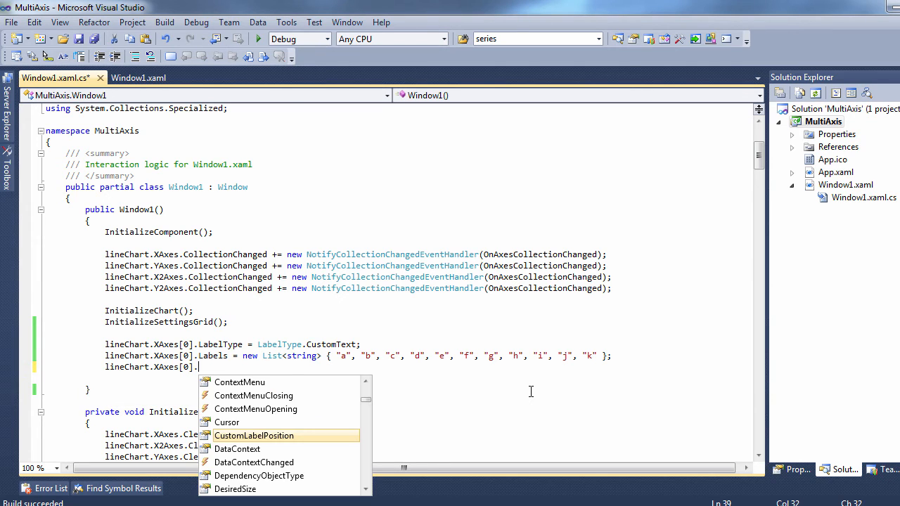
text(labelr)
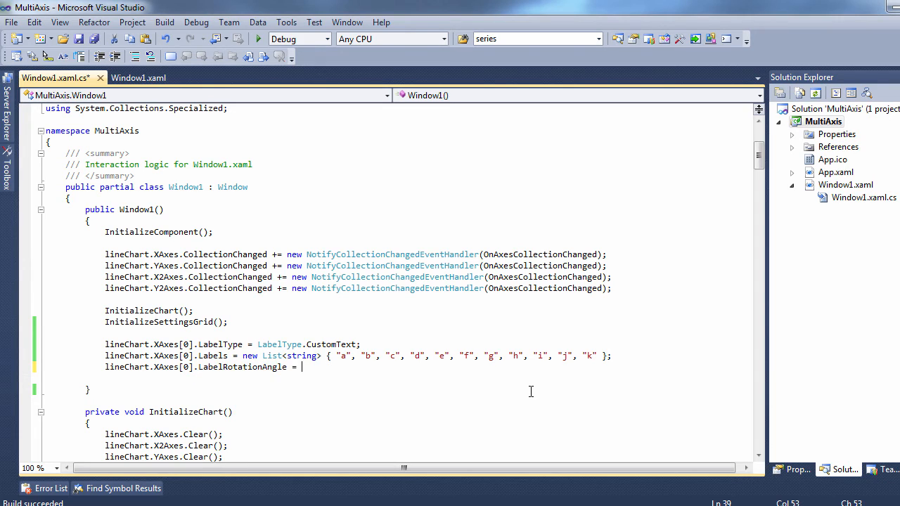
text(45;)
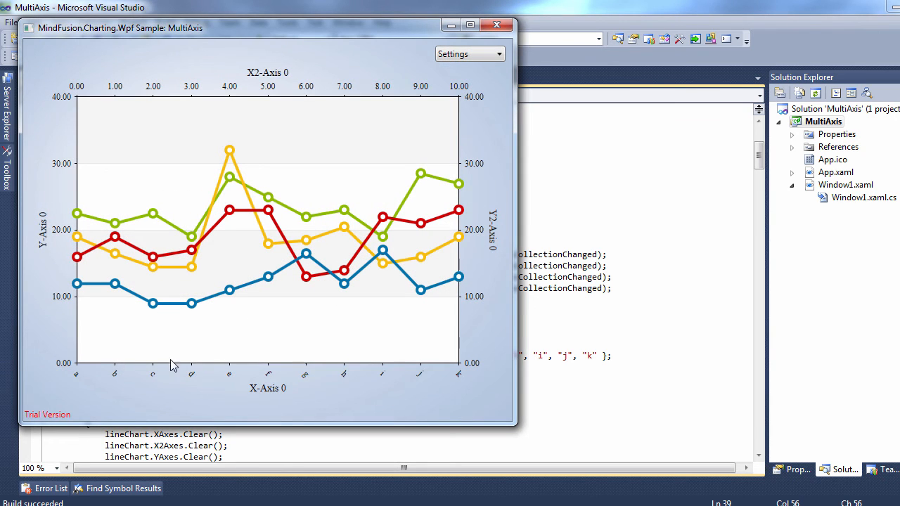
mouse_move(317, 396)
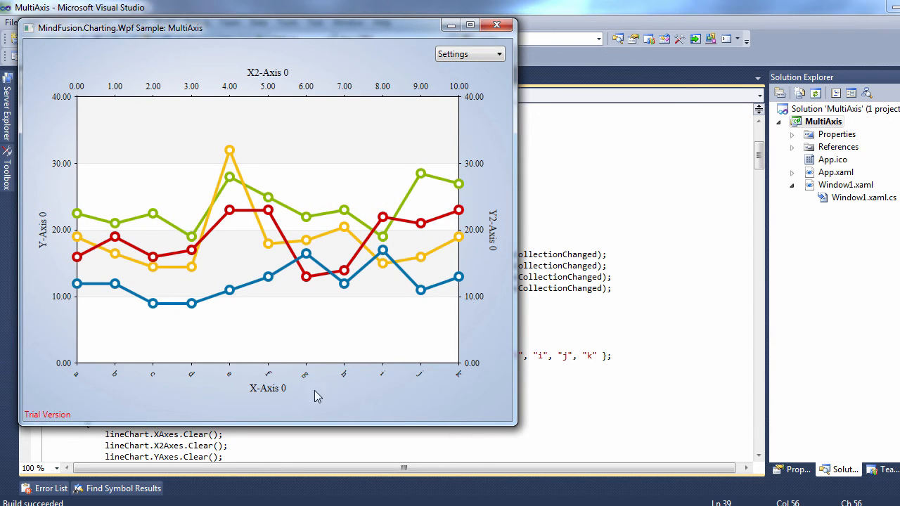
mouse_move(325, 390)
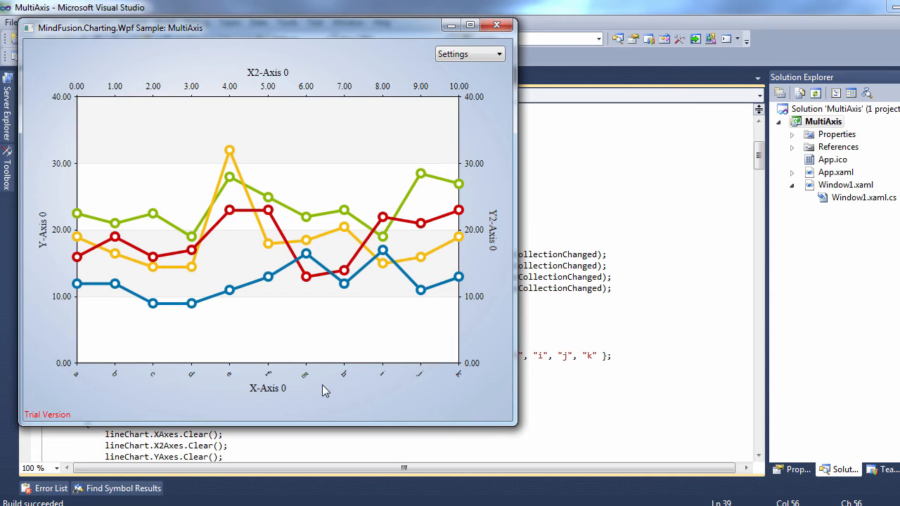
mouse_move(332, 315)
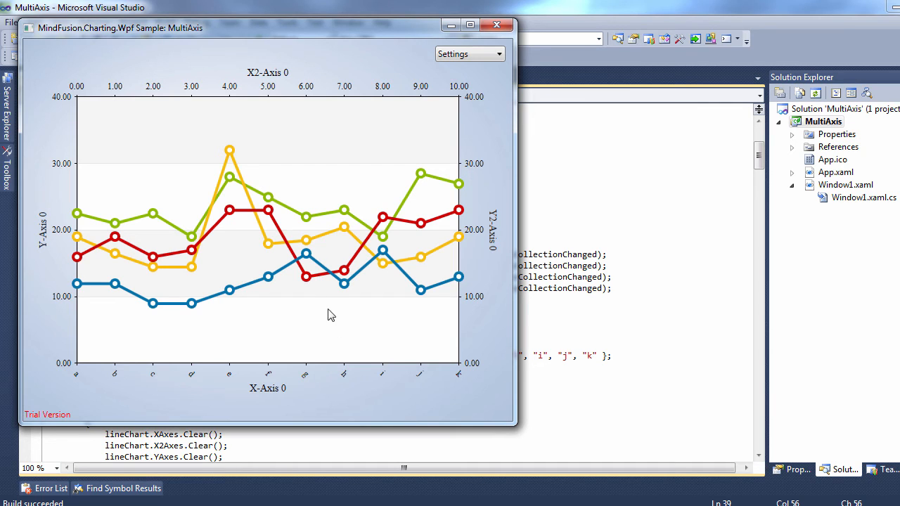
mouse_move(421, 154)
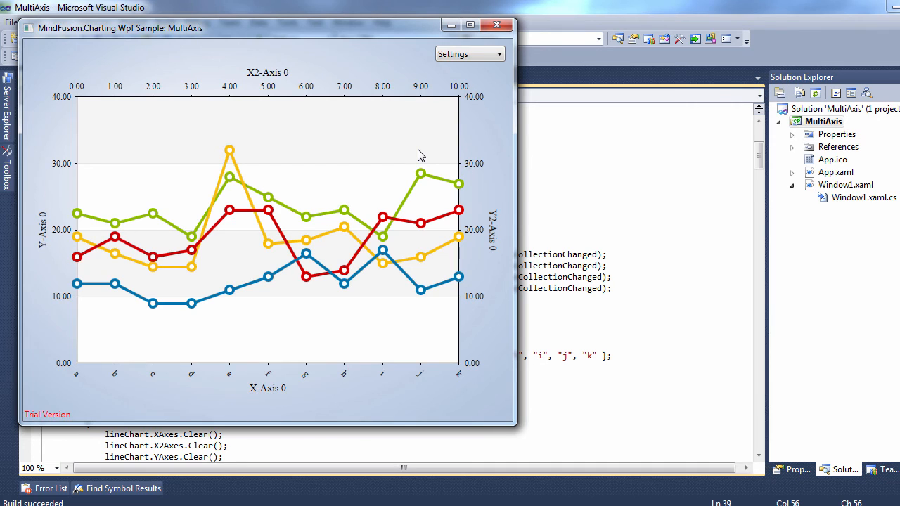
Close the running sample after seeing the tilted letter labels
click(496, 24)
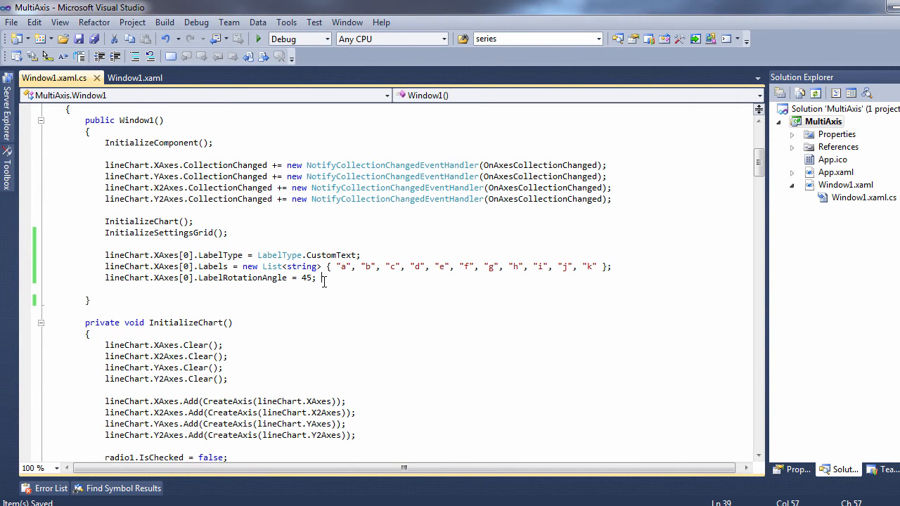
Declare Axis axis = new Axis() with MinValue -20 and MaxValue 120
key(enter)
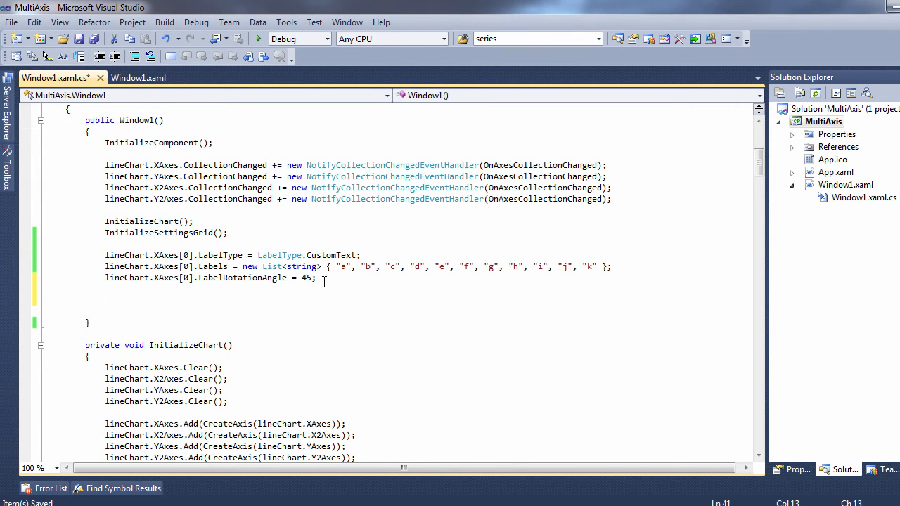
text(Axis axi)
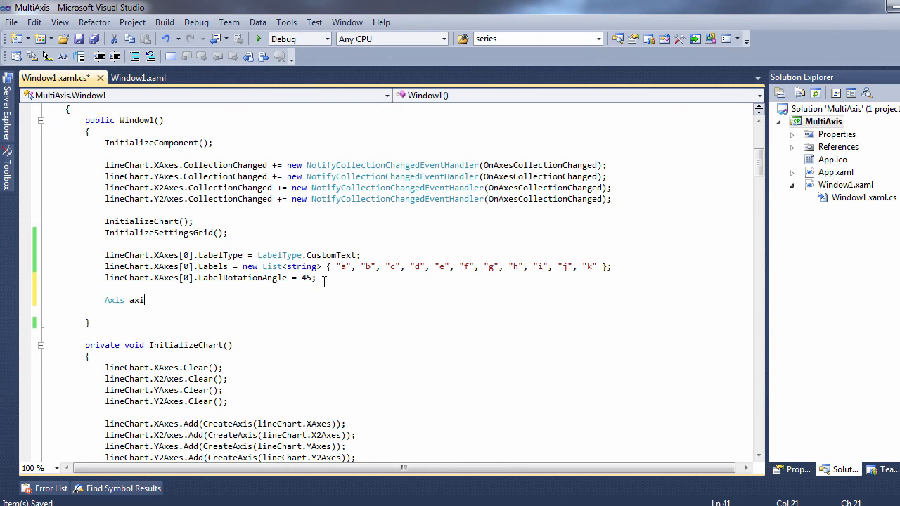
text(= new Axis();)
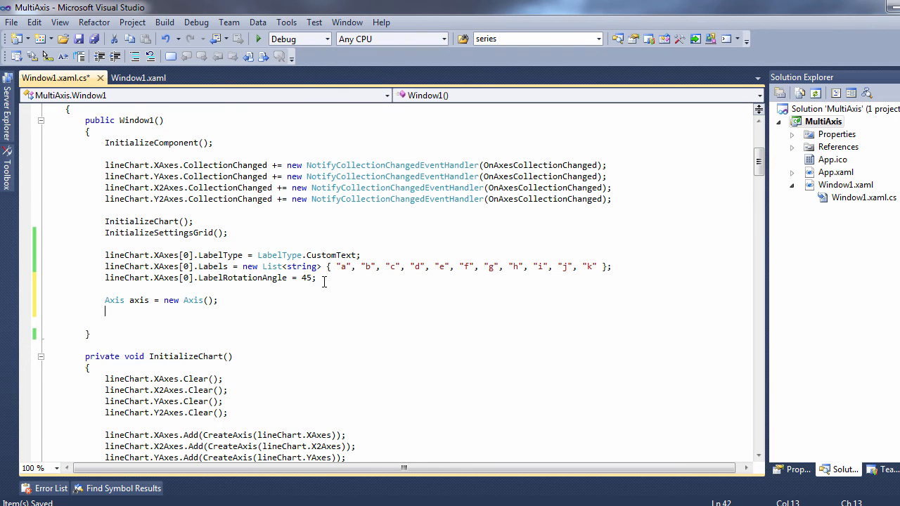
text(axis.mi)
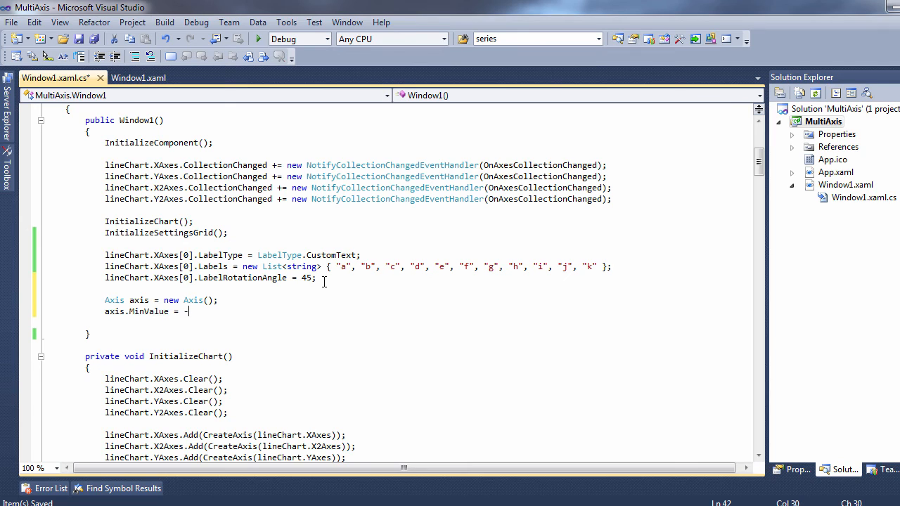
text(axis.MaxValue)
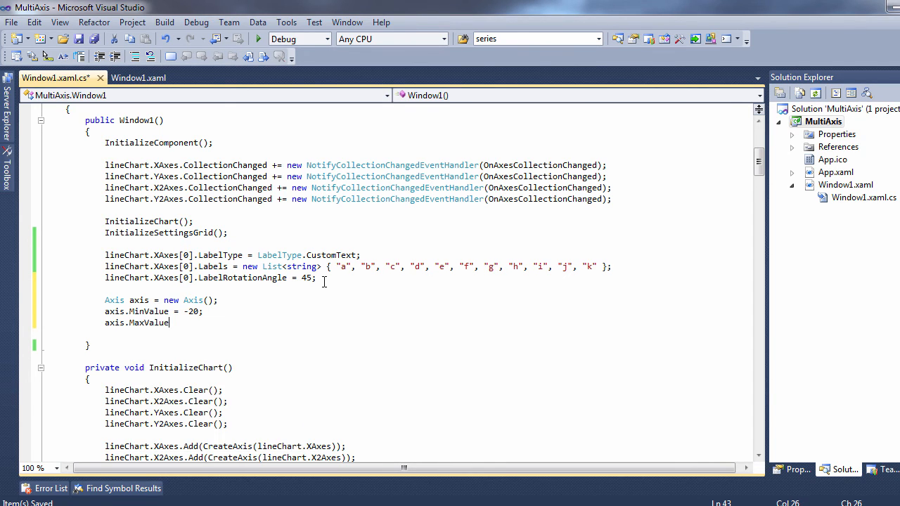
text(= 120;)
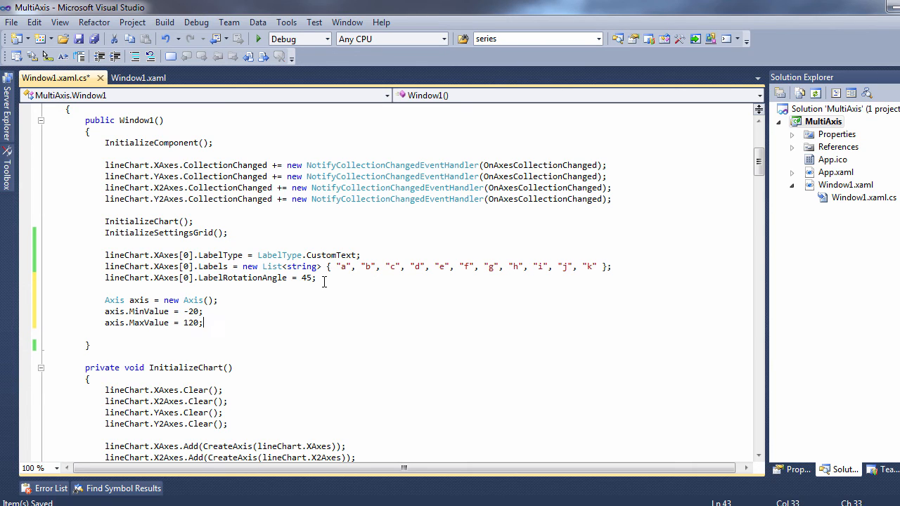
Add the axis with lineChart.YAxes.Add(axis) and start debugging the sample
key(Enter)
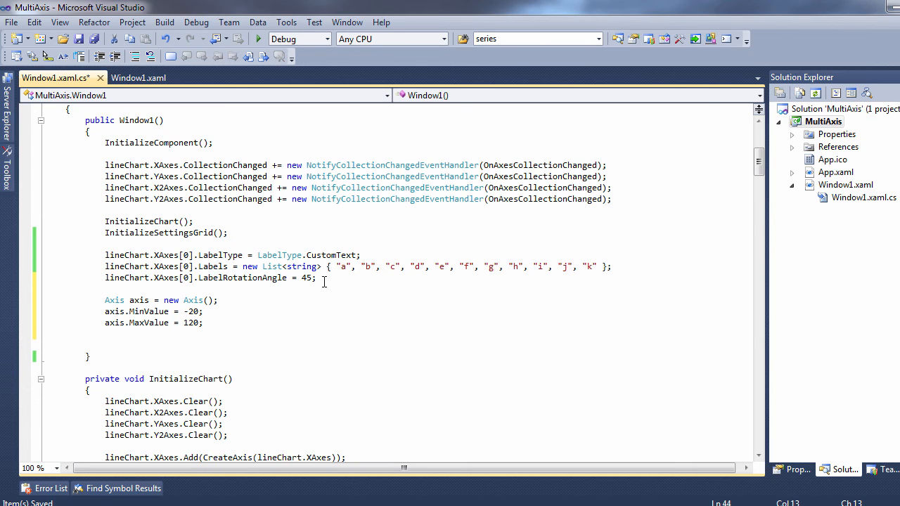
text(lineChart.YAxes.Add)
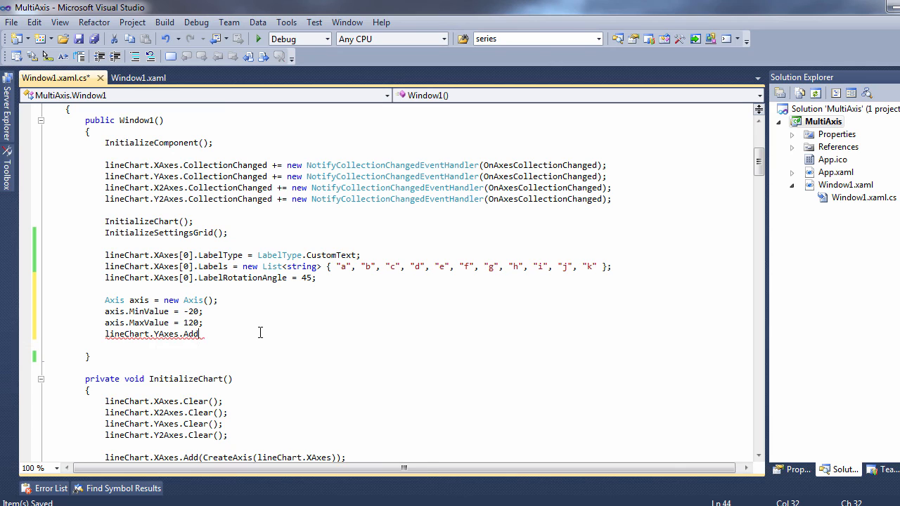
text((axis);)
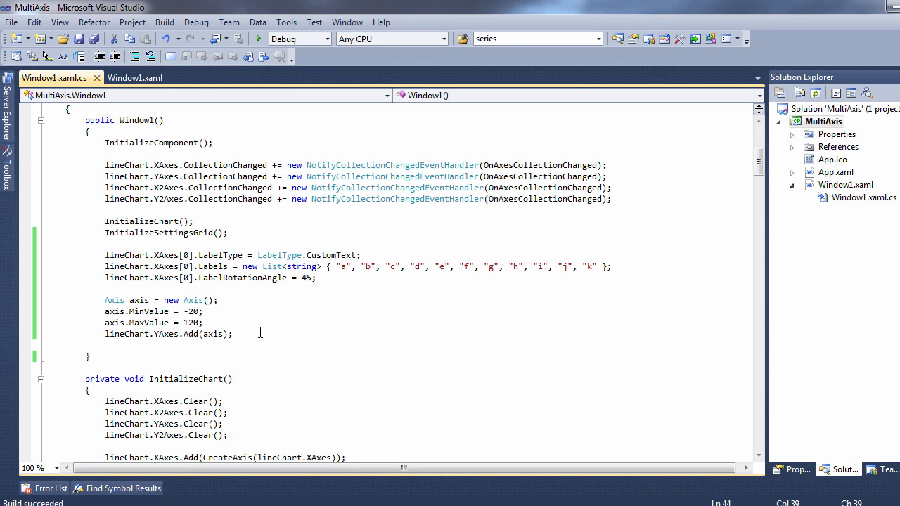
click(258, 39)
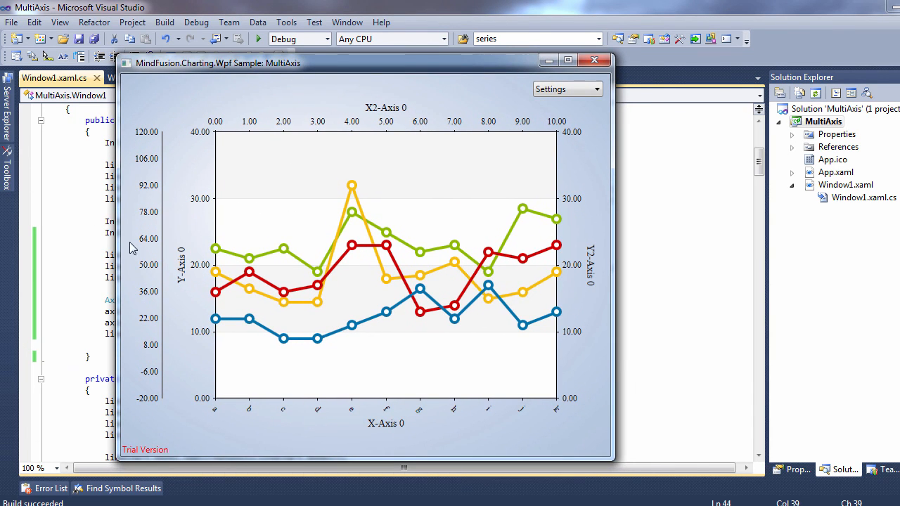
mouse_move(167, 150)
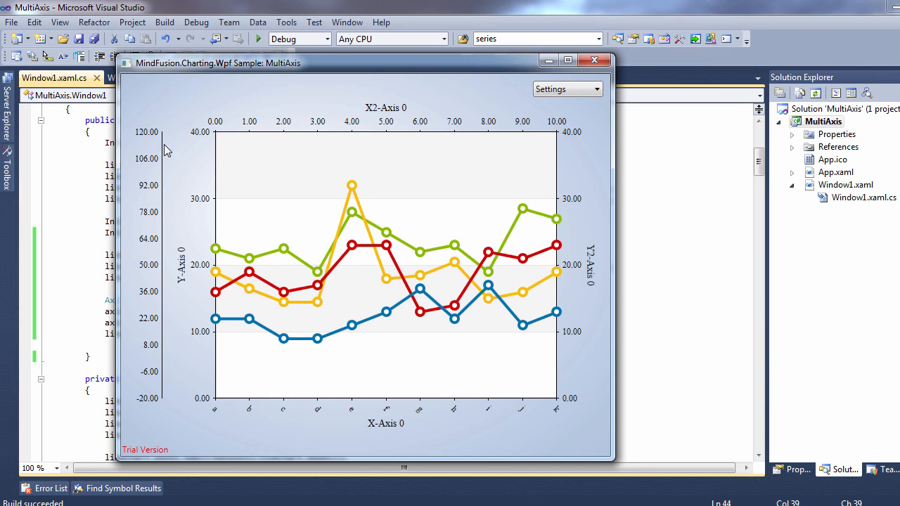
mouse_move(206, 160)
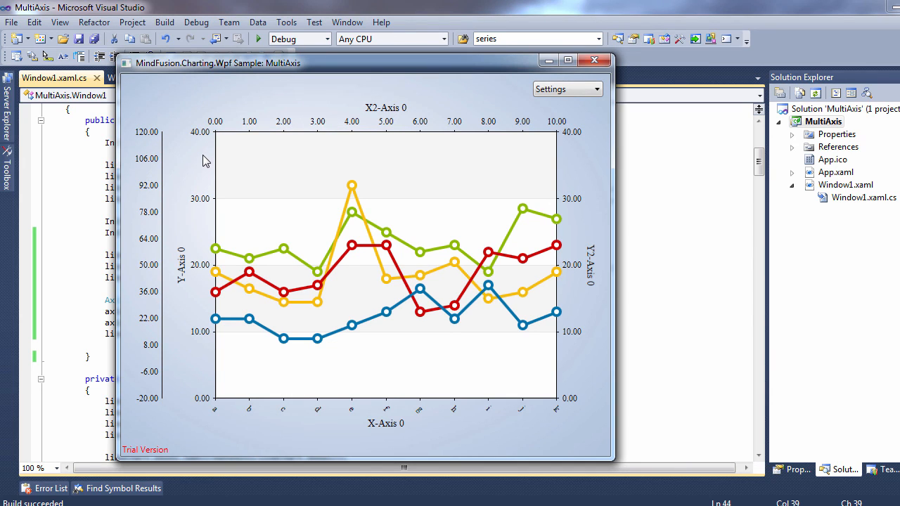